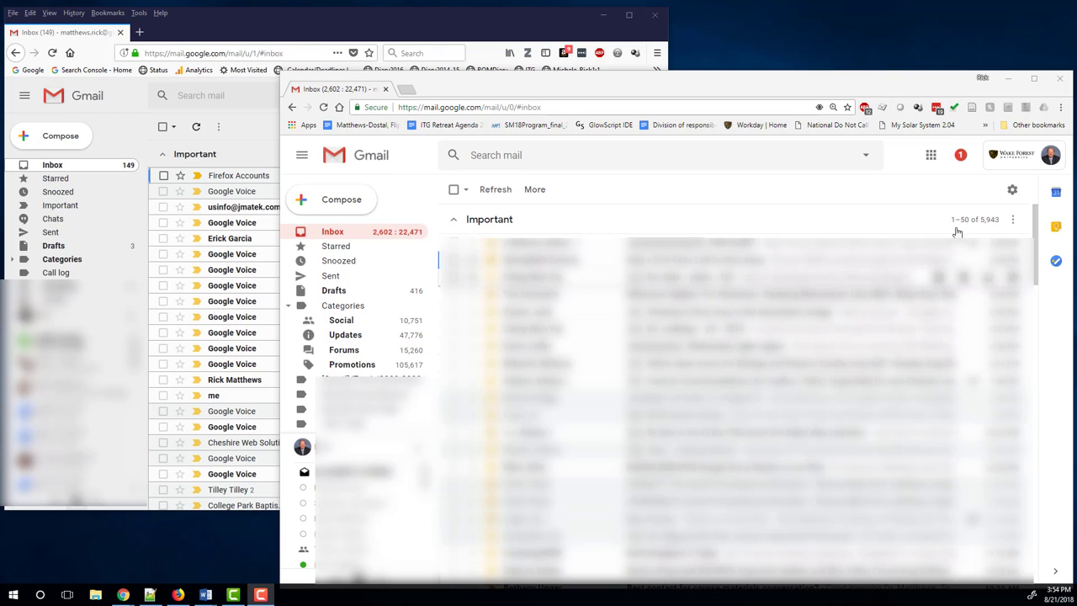
mouse_move(851, 207)
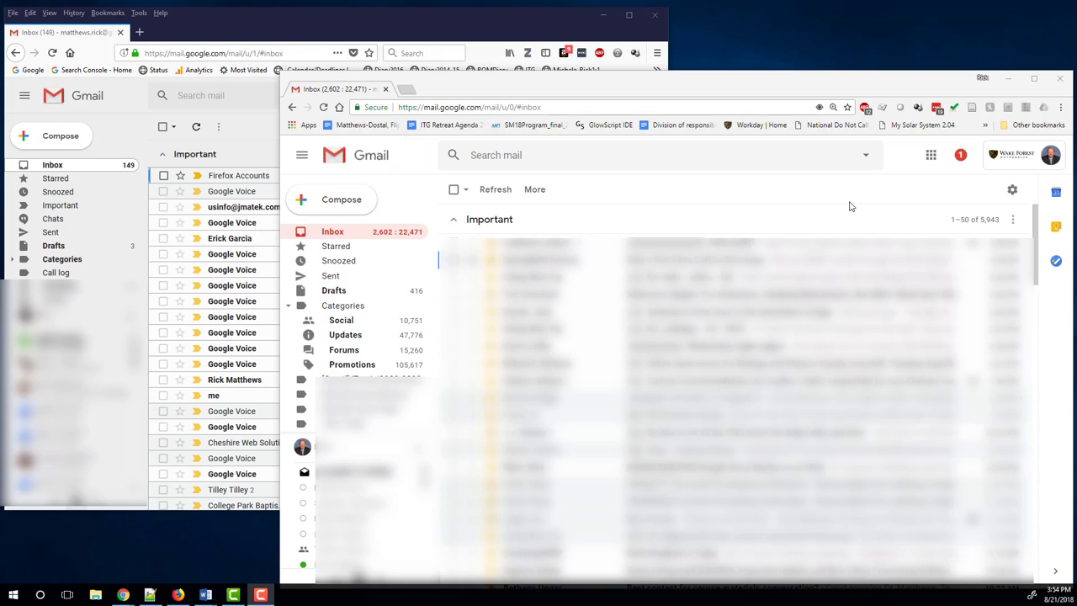
mouse_move(856, 201)
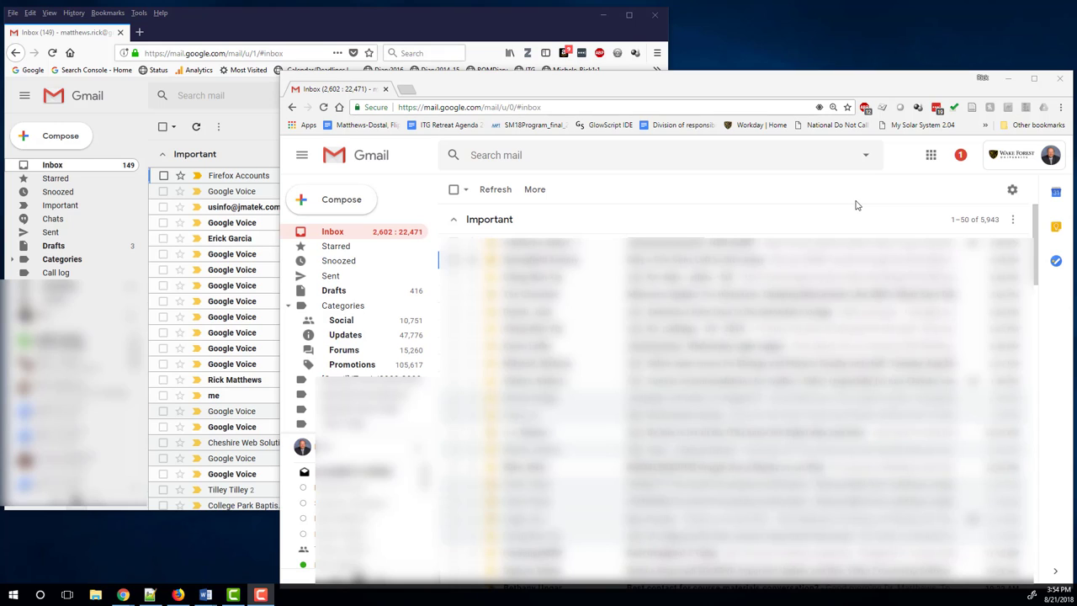
mouse_move(861, 204)
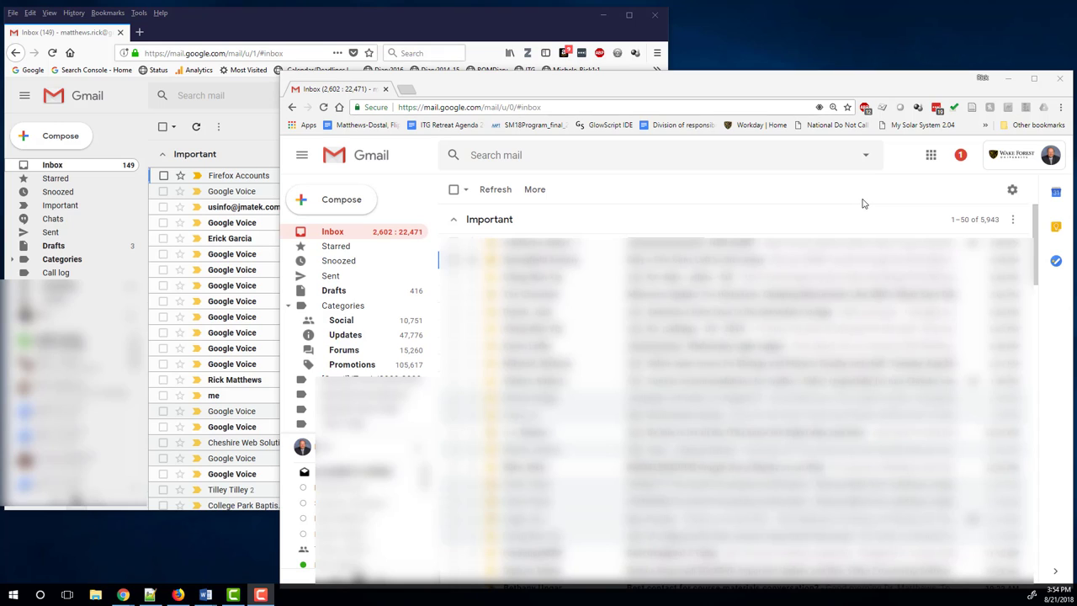
mouse_move(858, 202)
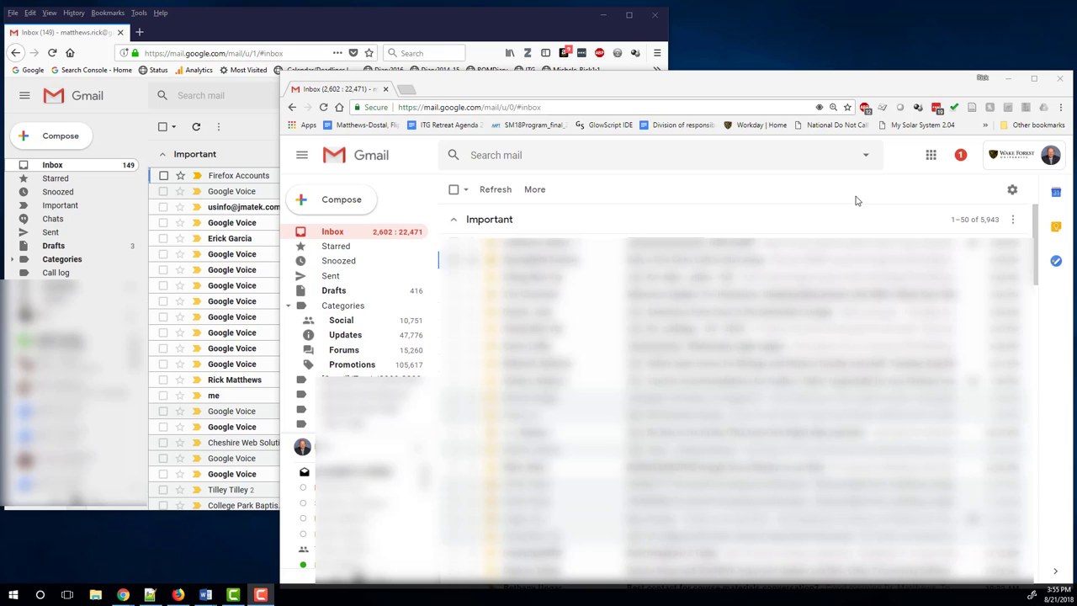
mouse_move(848, 205)
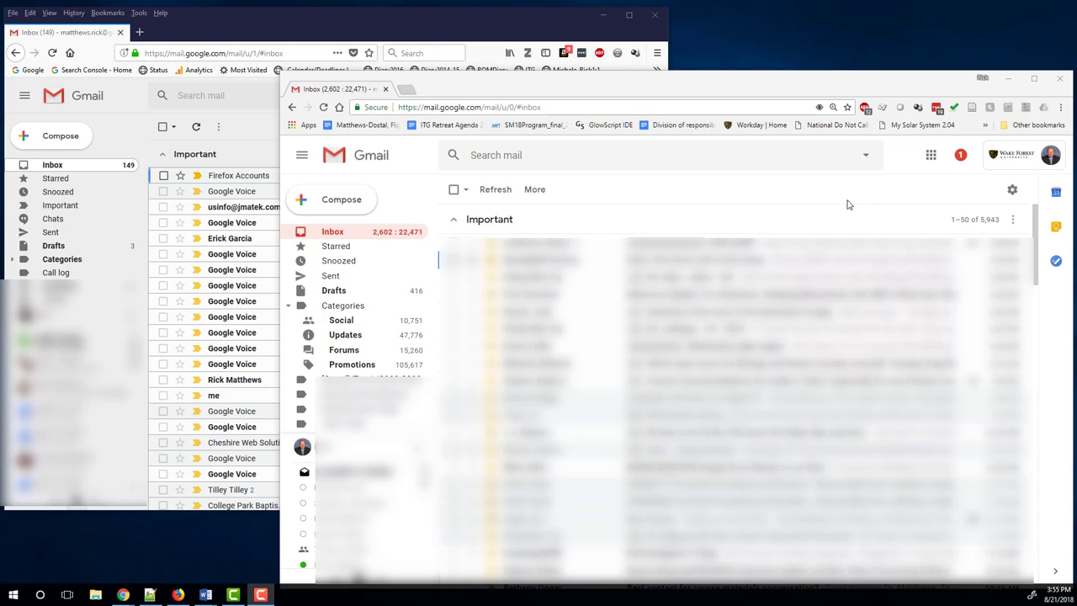
mouse_move(811, 202)
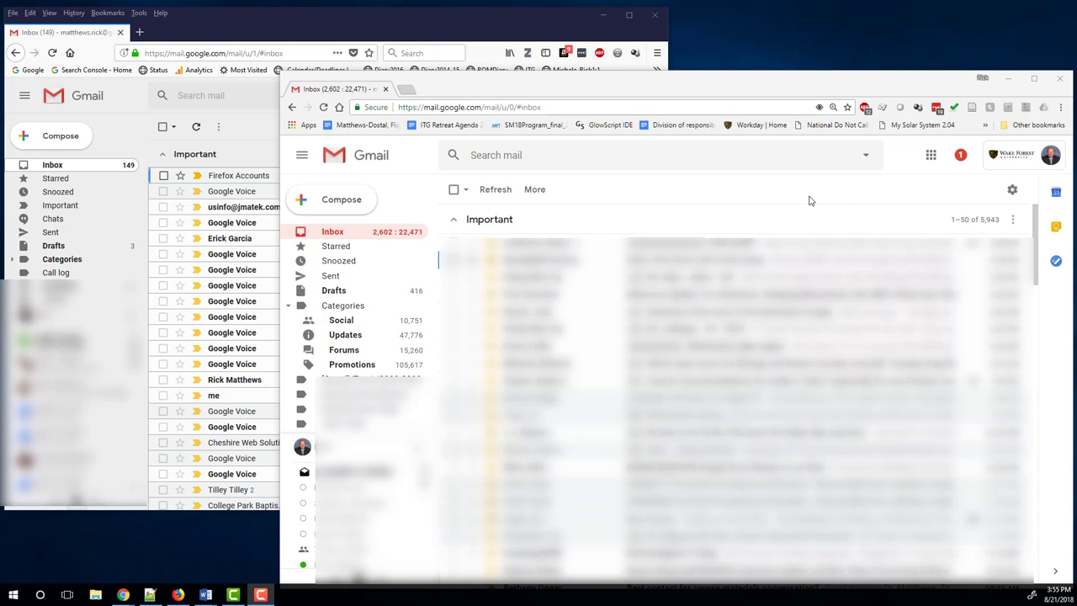
mouse_move(883, 205)
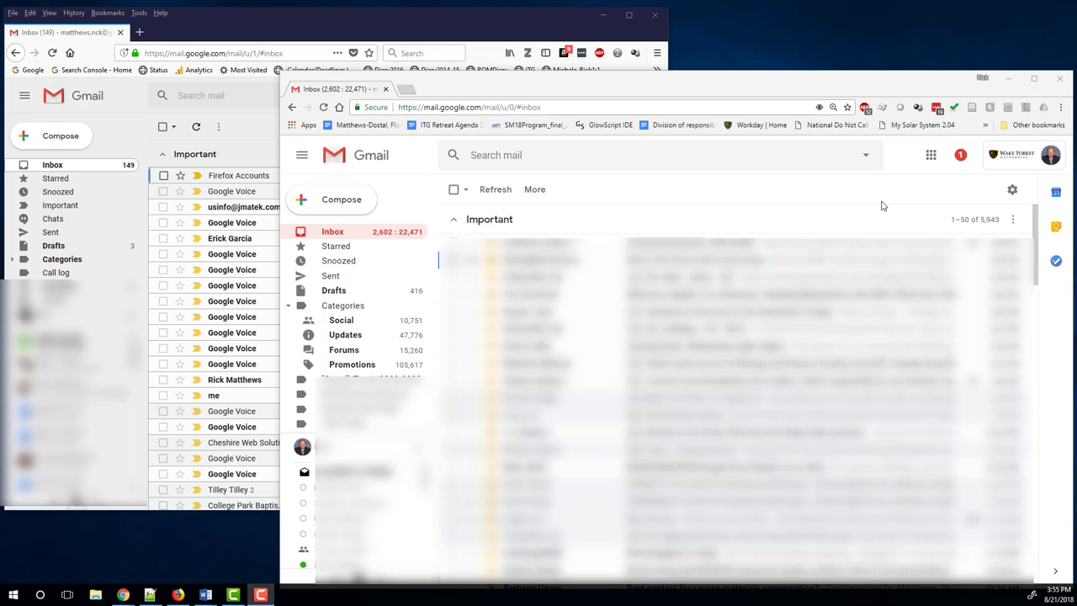
mouse_move(911, 195)
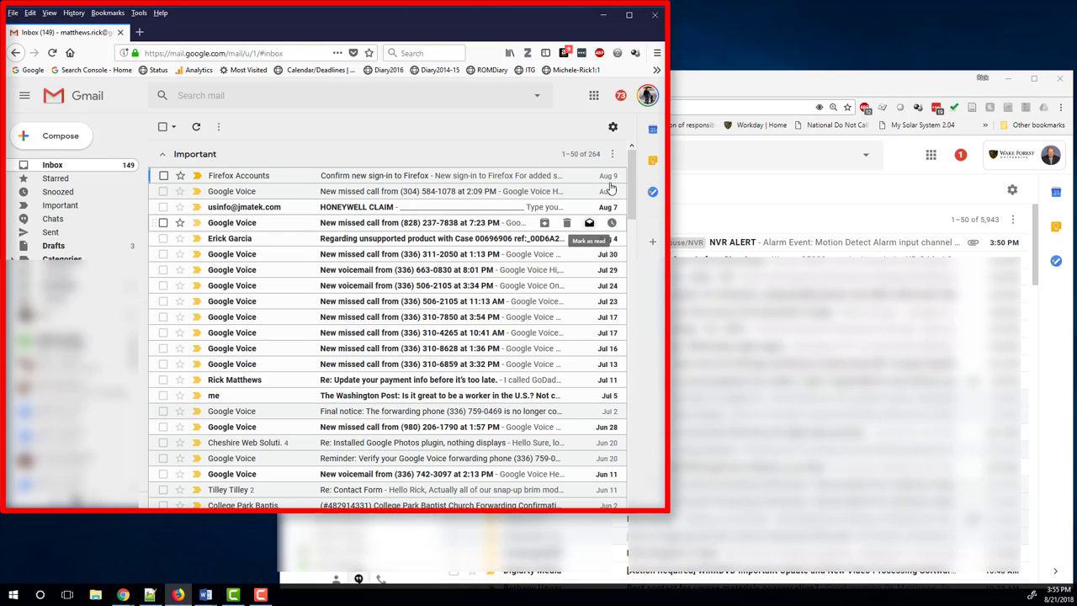
mouse_move(646, 95)
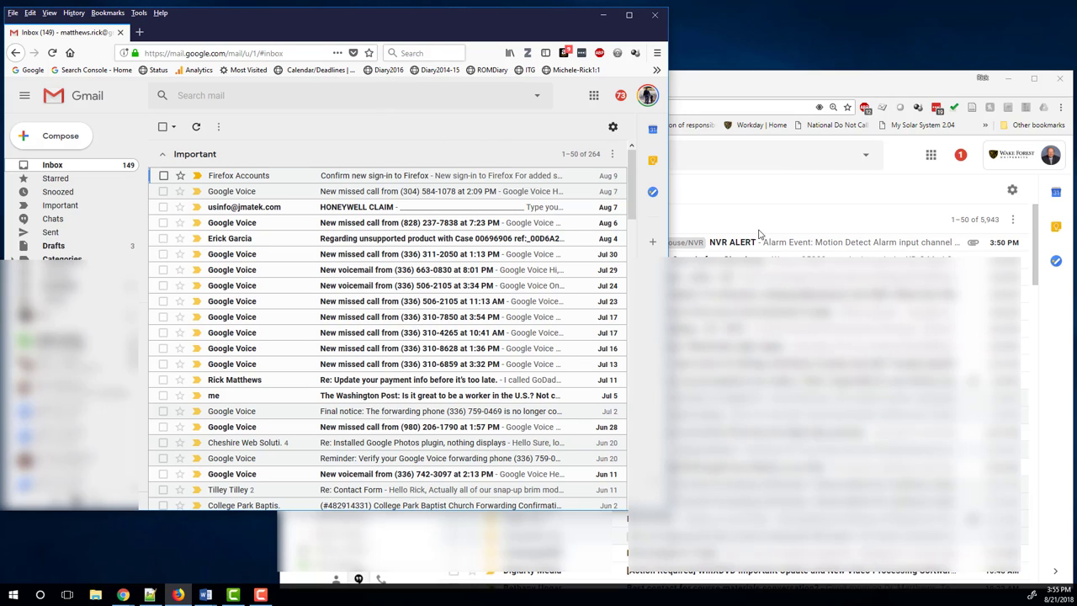
mouse_move(824, 93)
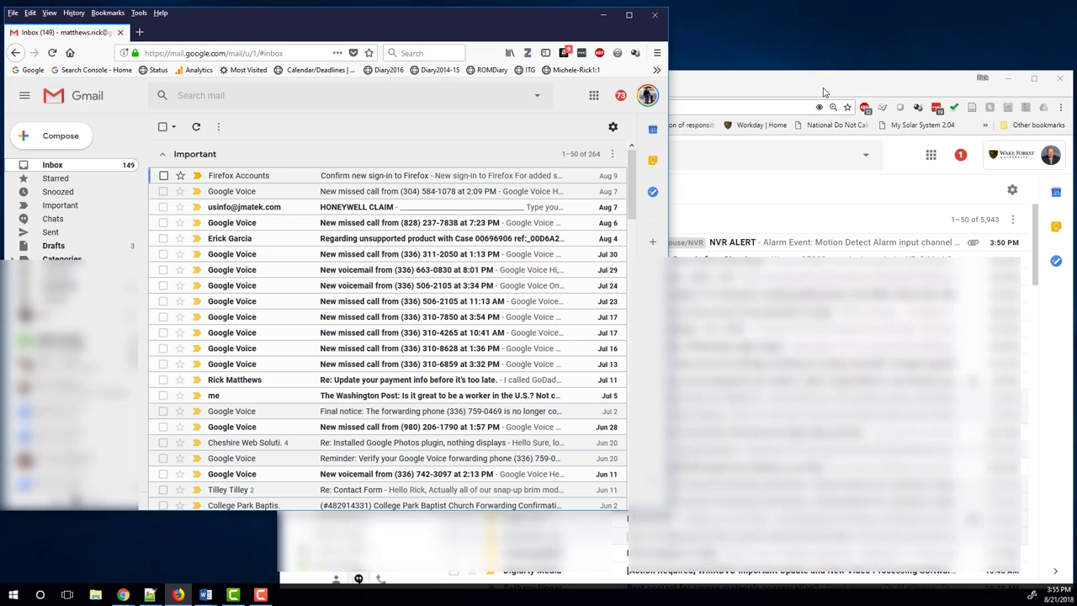
mouse_move(801, 84)
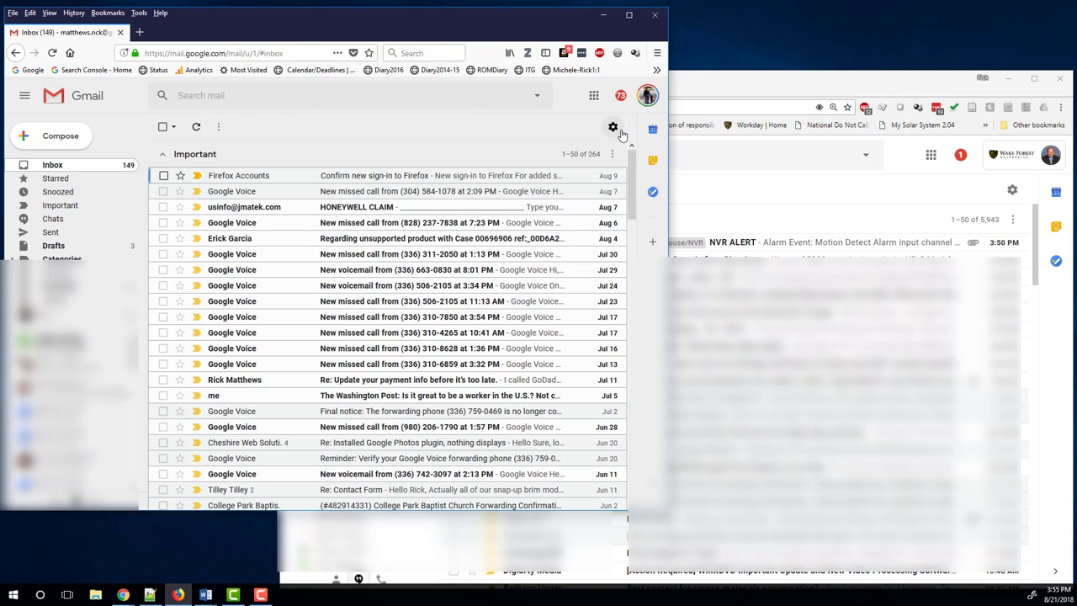
Reach the Forwarding and POP/IMAP page of the personal account's Gmail settings.
left_click(612, 126)
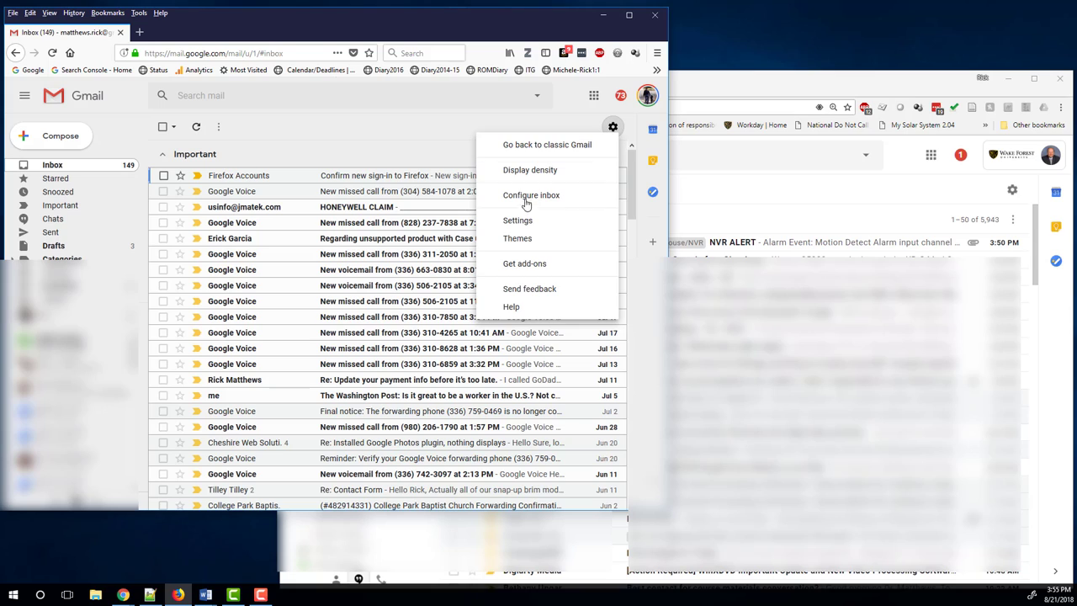
mouse_move(518, 220)
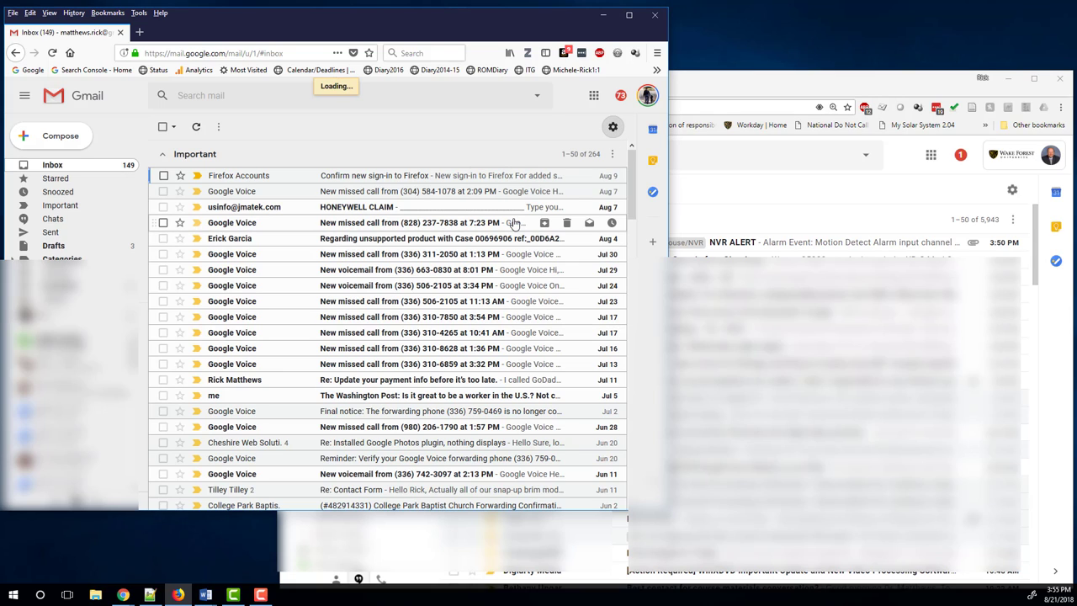
left_click(612, 126)
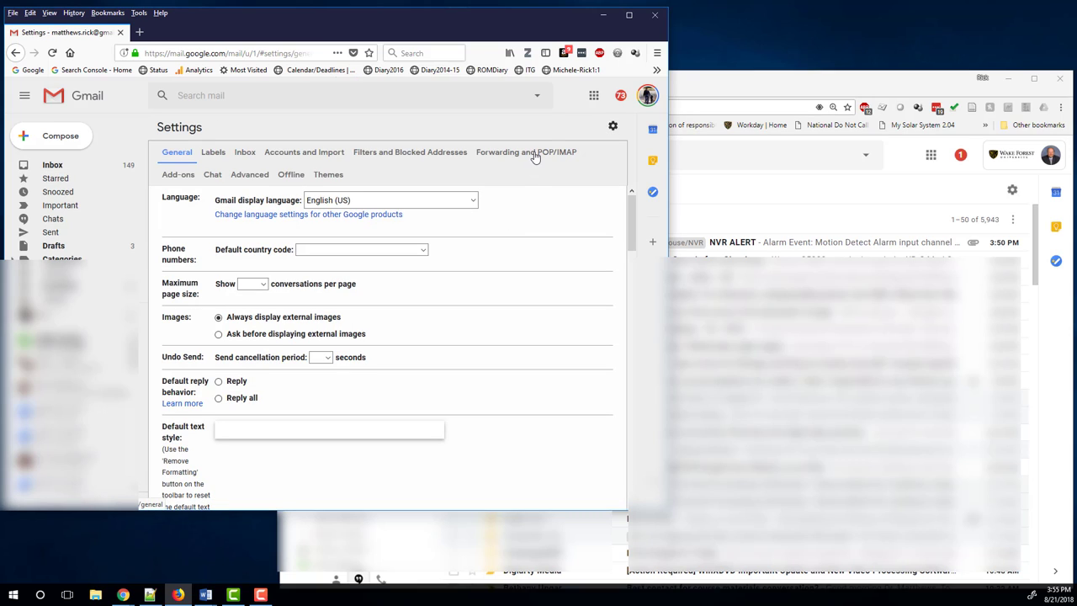
left_click(525, 151)
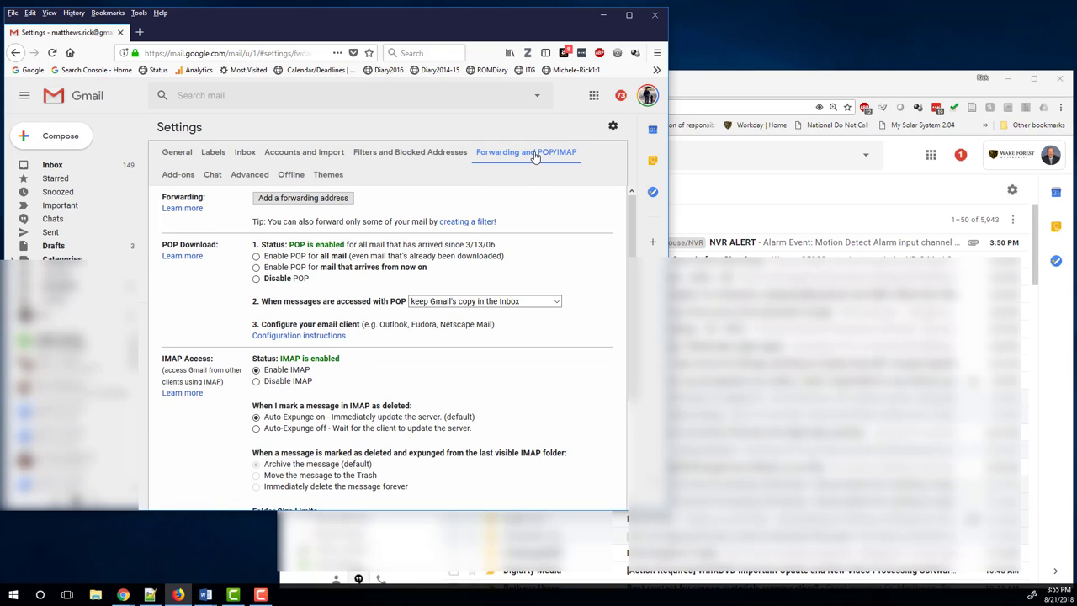
left_click(303, 197)
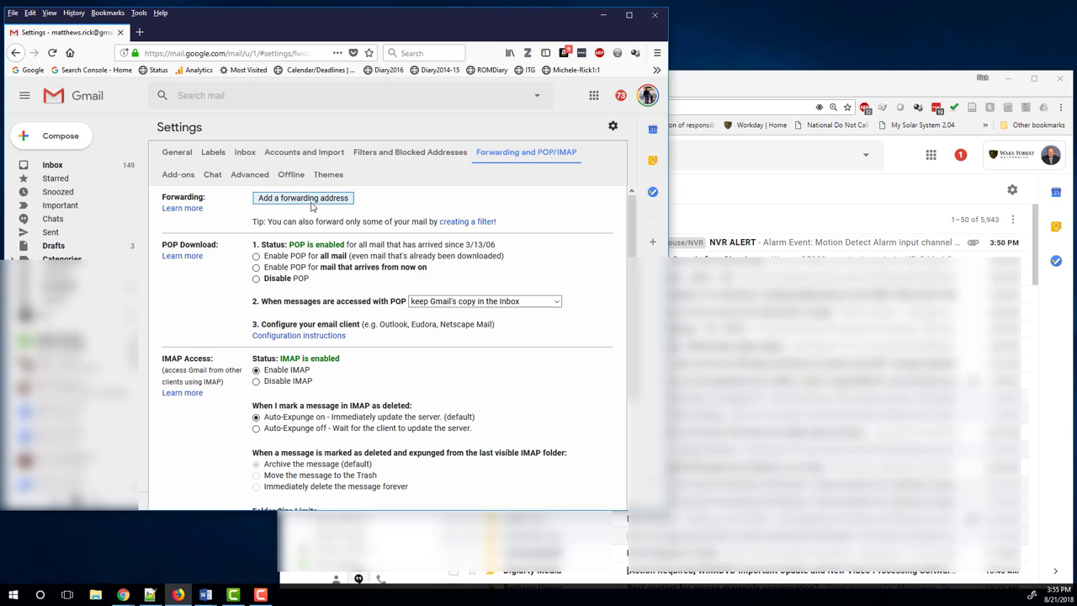
left_click(302, 199)
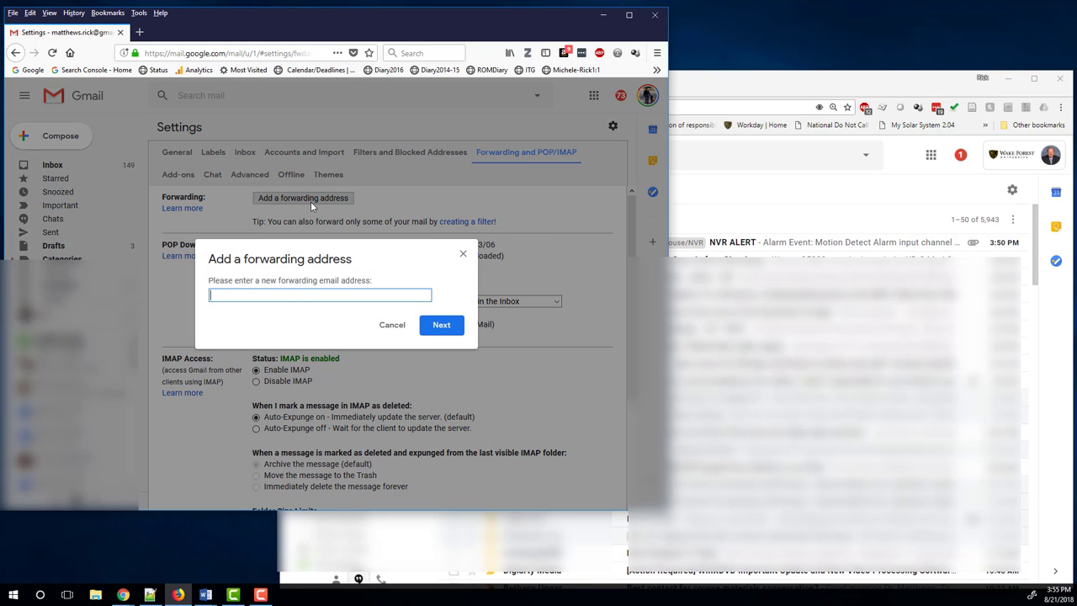
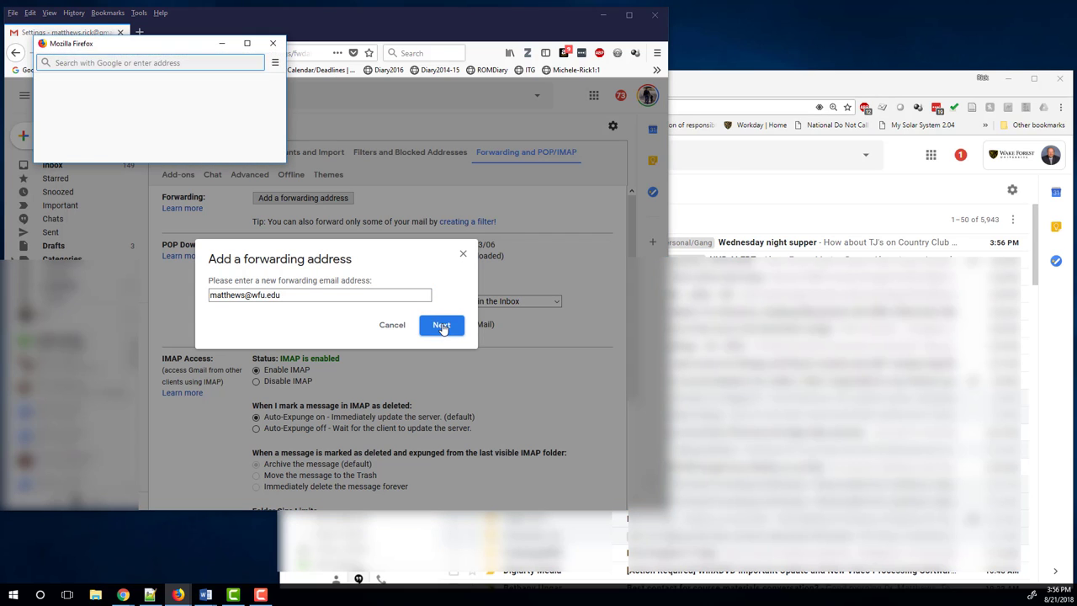
left_click(440, 326)
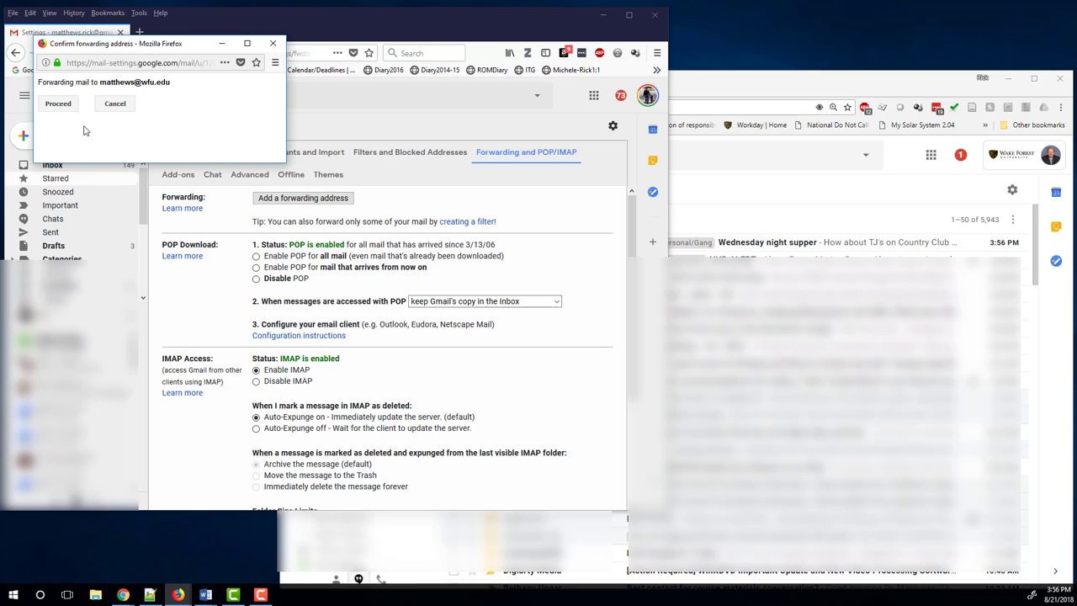
left_click(57, 104)
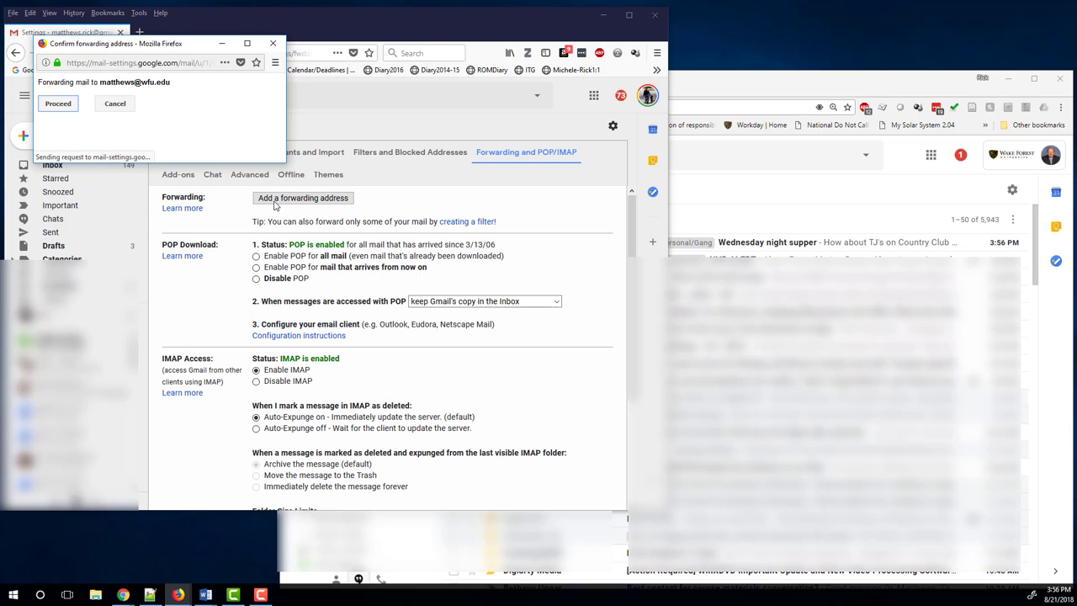
left_click(57, 103)
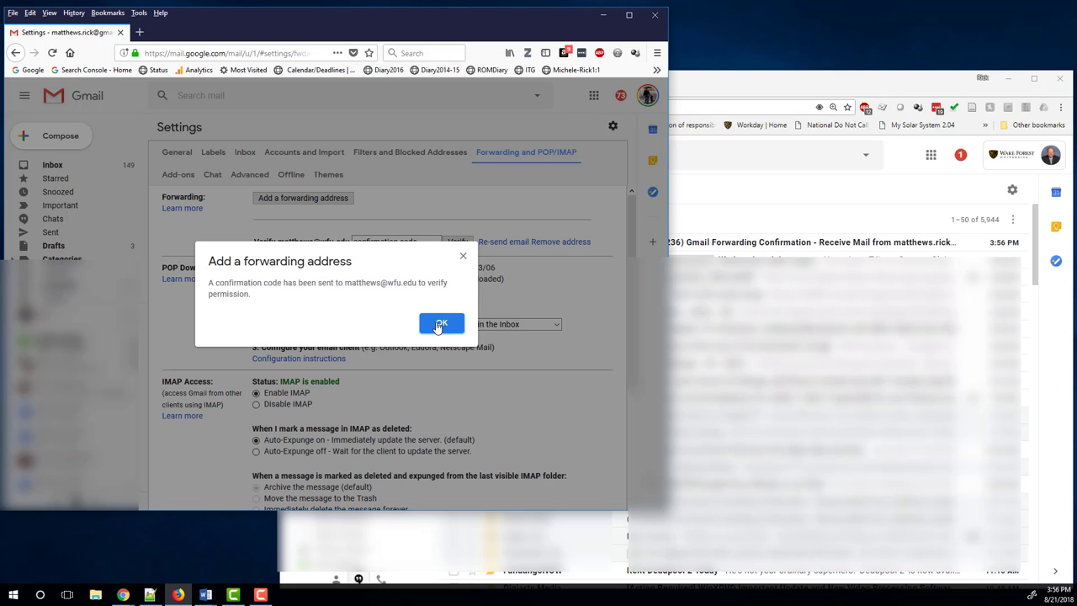
left_click(440, 323)
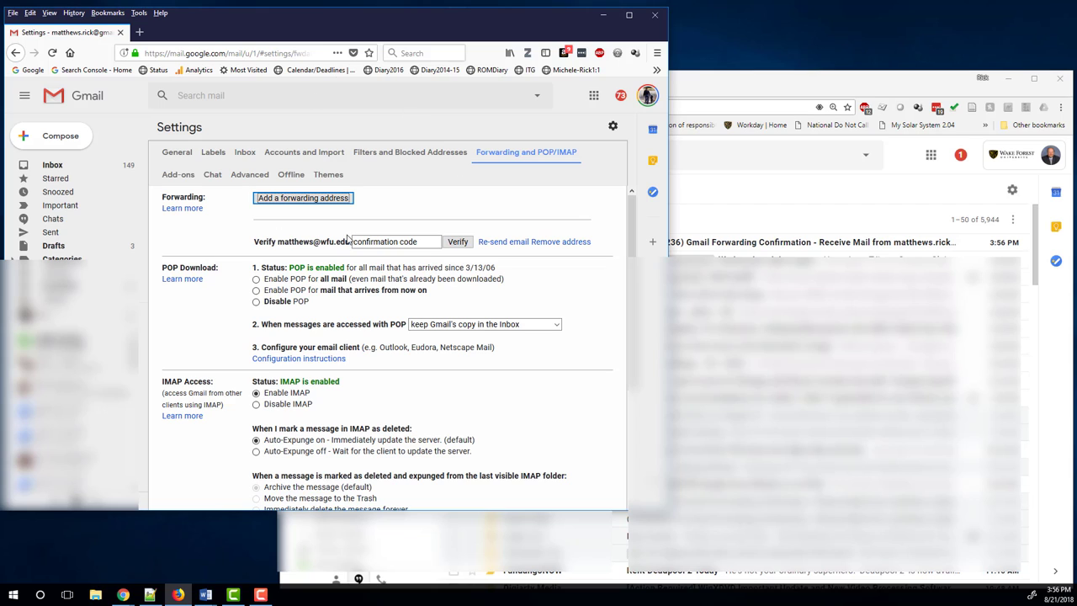
Copy the code from the confirmation email in the Wake Forest inbox and verify the forwarding address.
left_click(395, 242)
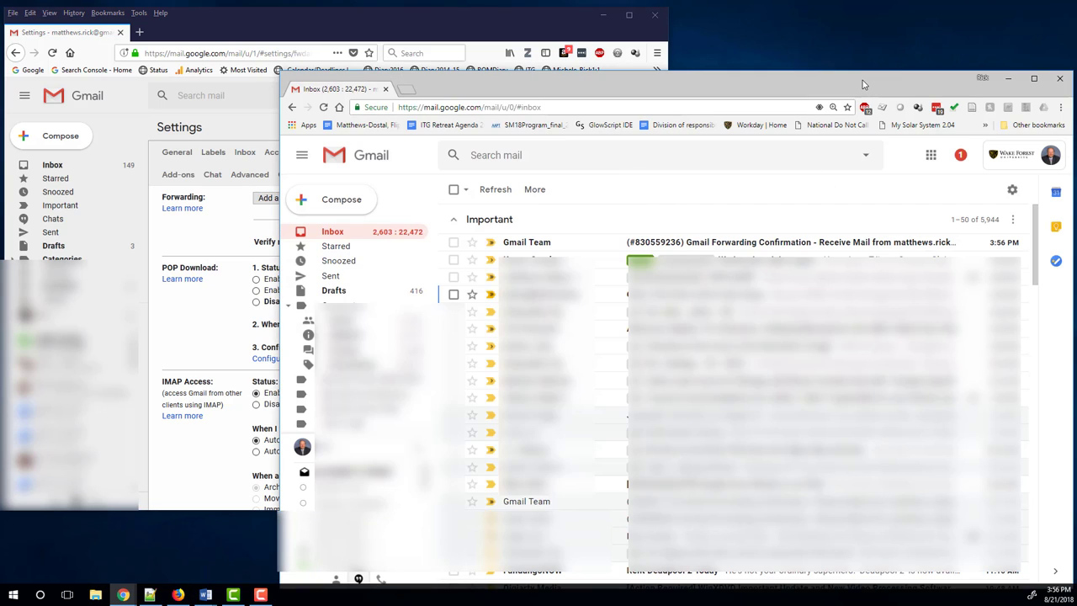
mouse_move(720, 242)
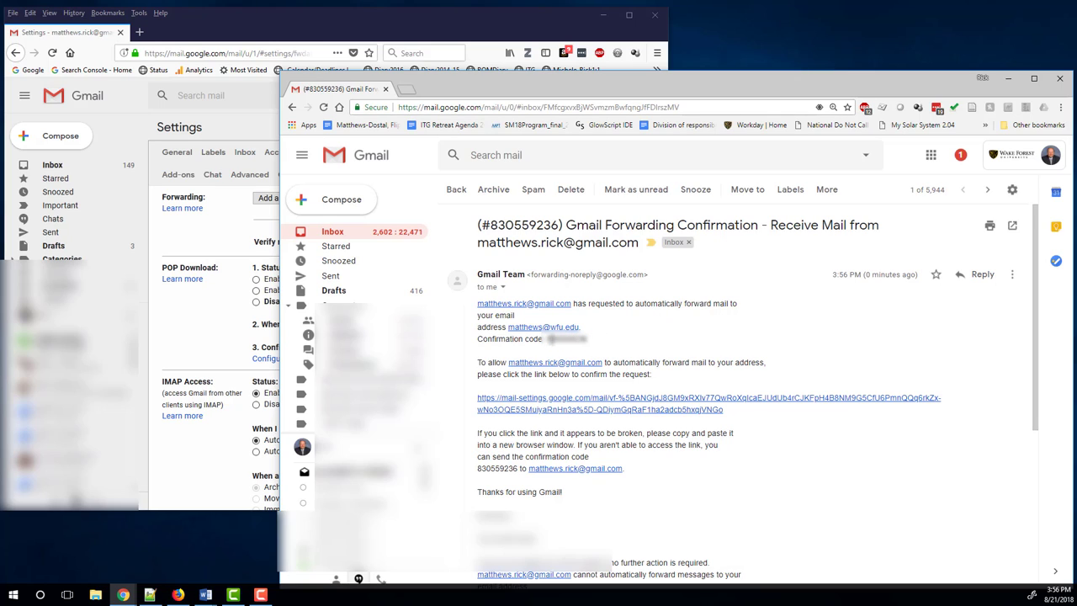
double_click(565, 338)
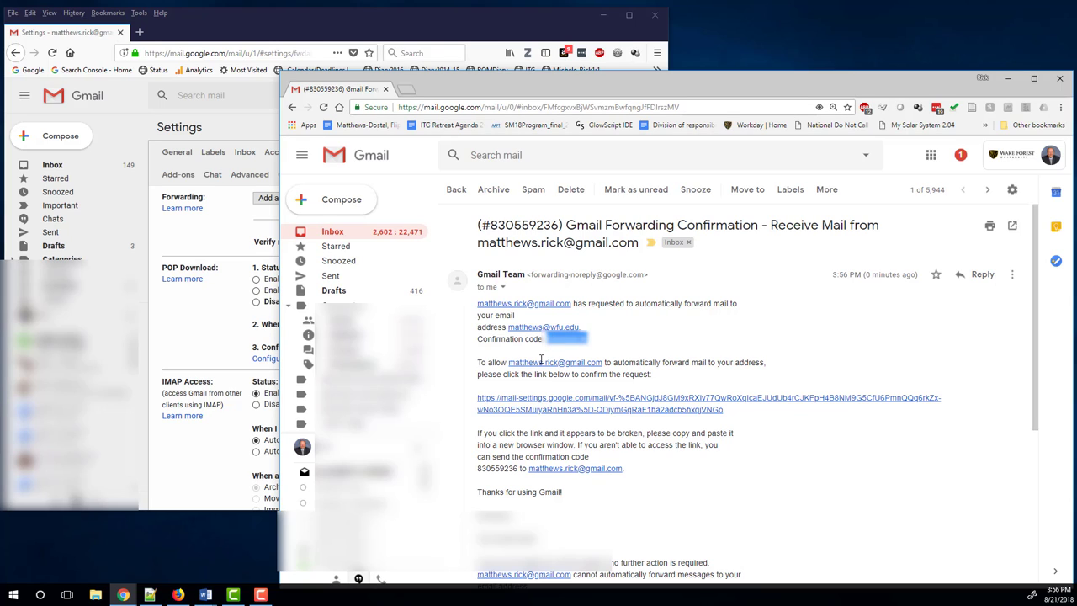
mouse_move(529, 328)
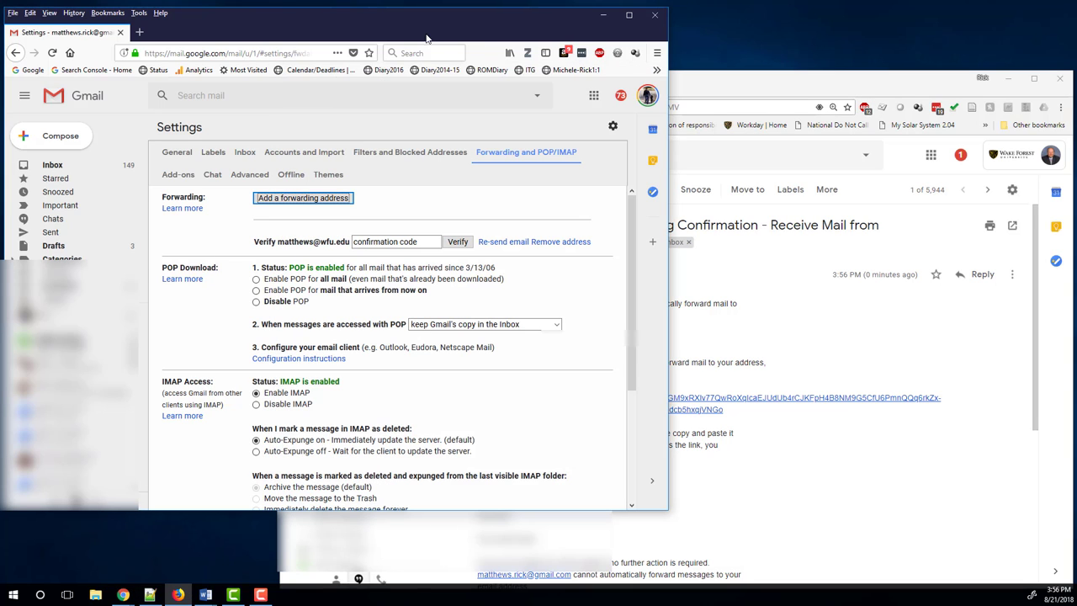
left_click(395, 242)
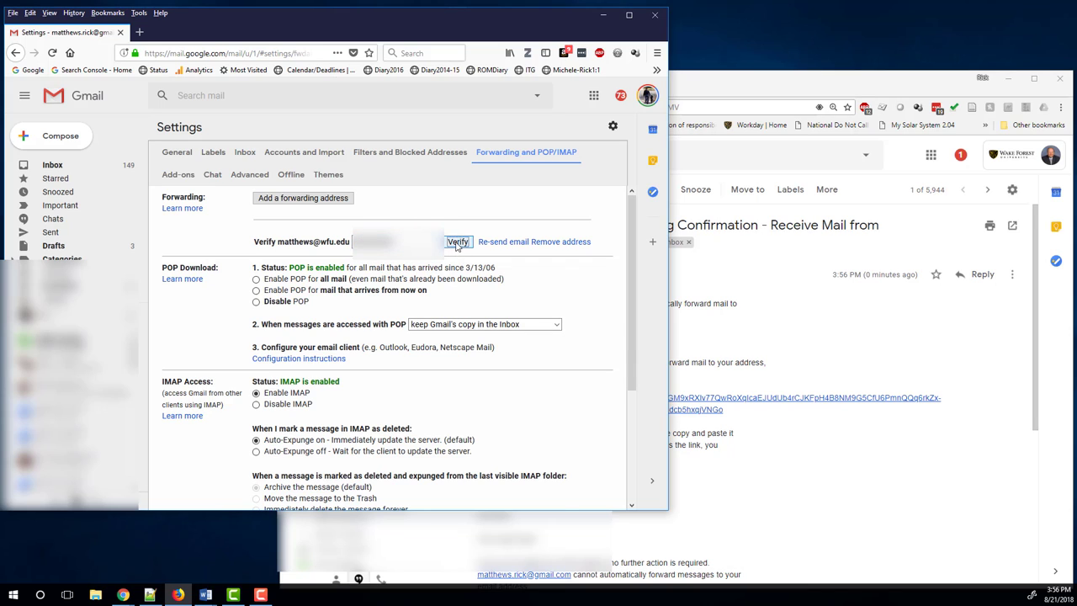
left_click(457, 242)
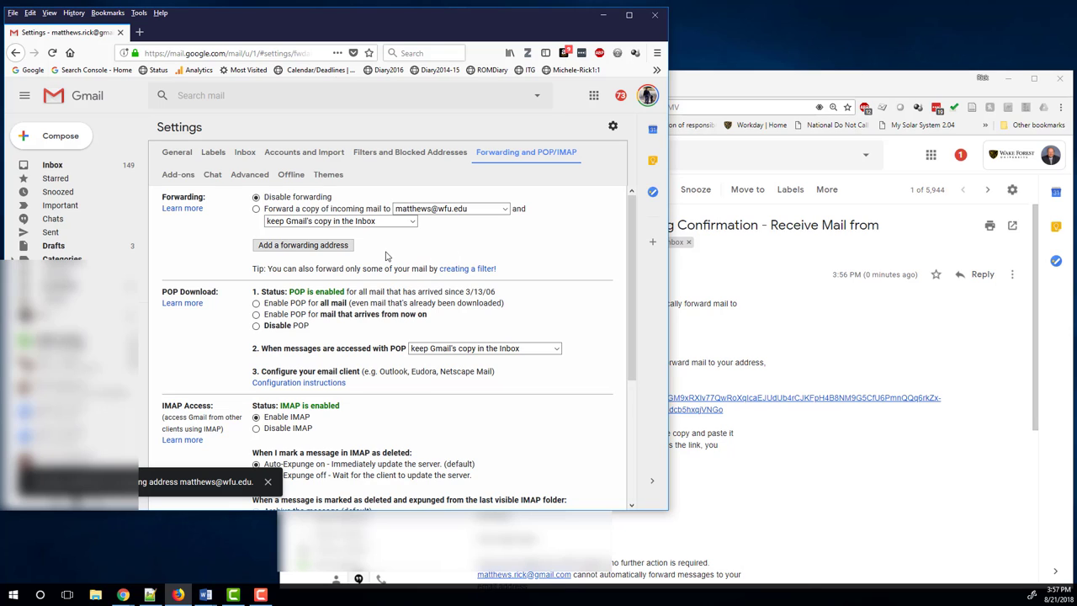
Forward a copy of incoming mail to the wfu address and keep Gmail's copy in the Inbox.
left_click(256, 208)
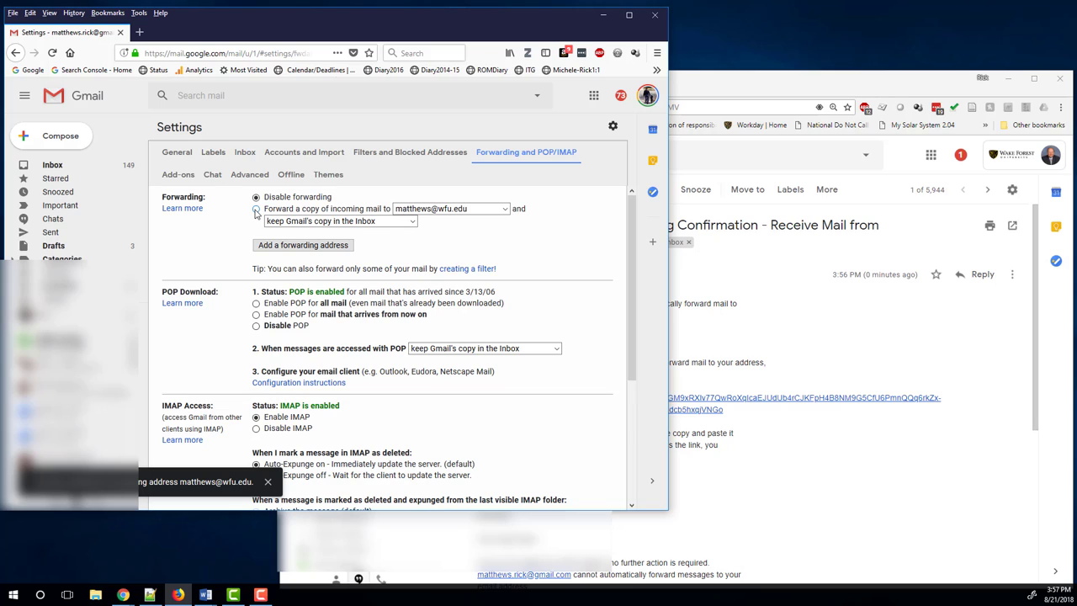
left_click(256, 209)
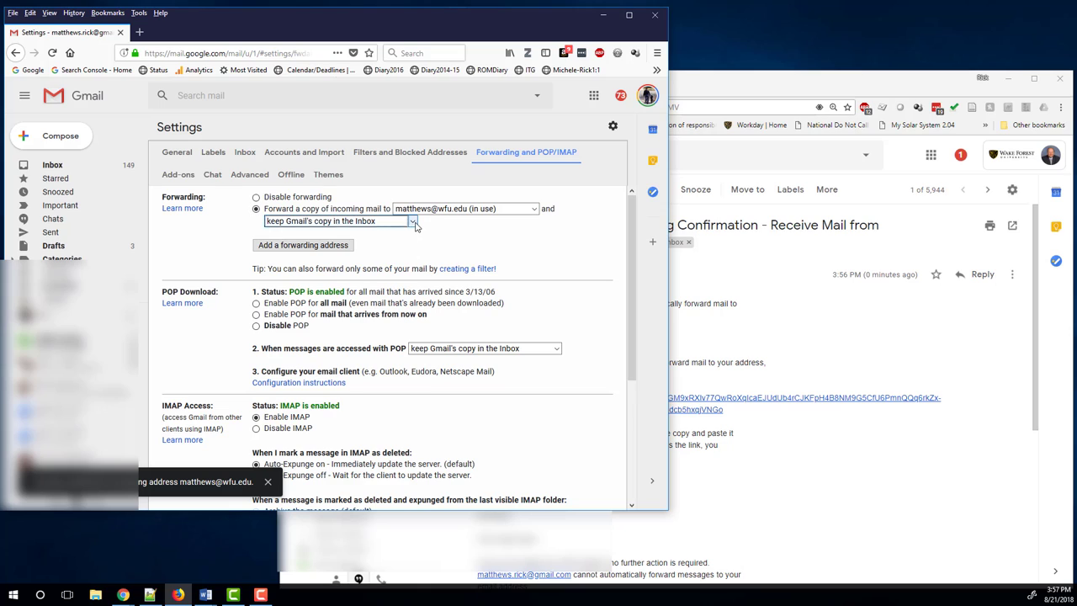
left_click(410, 220)
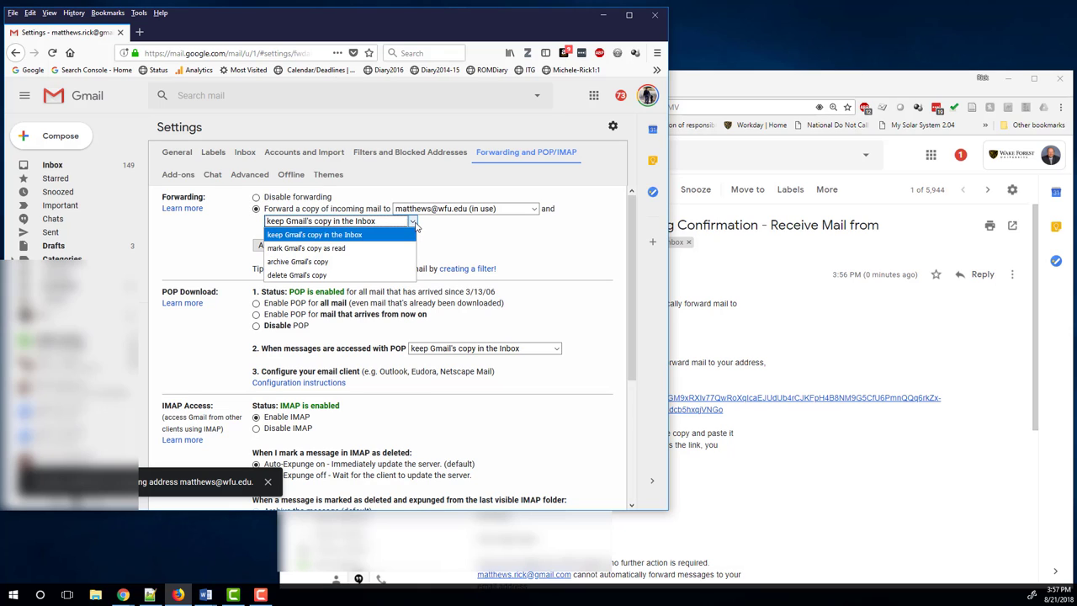
left_click(312, 235)
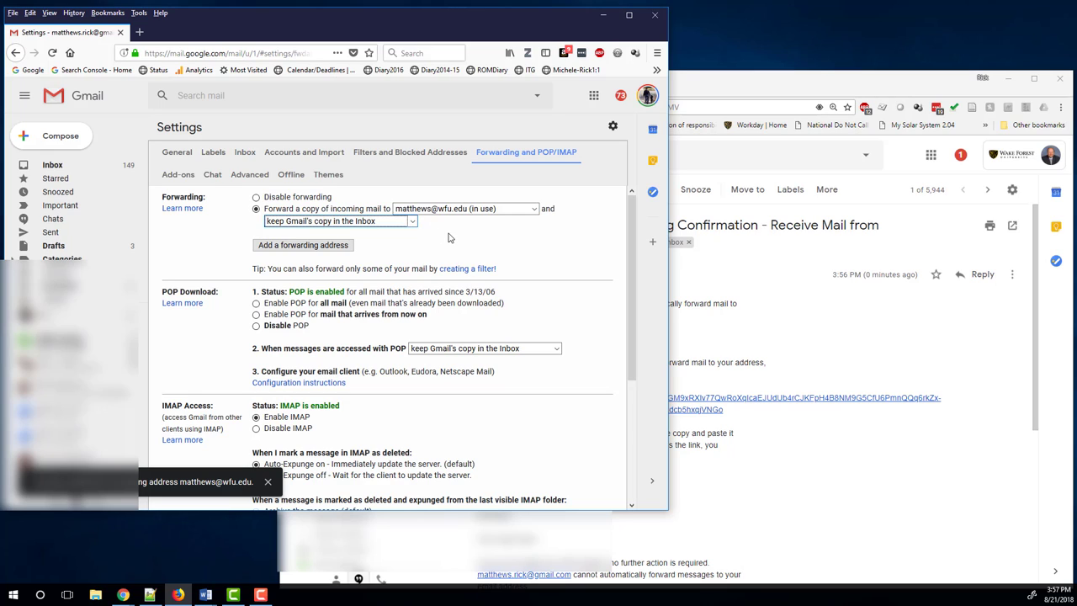
mouse_move(330, 266)
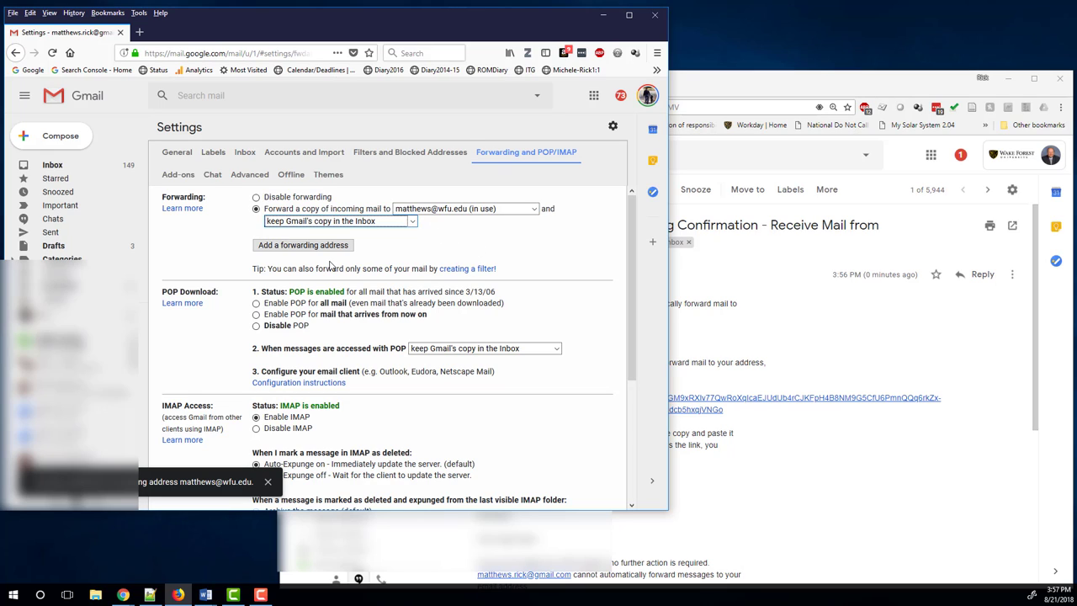
mouse_move(626, 249)
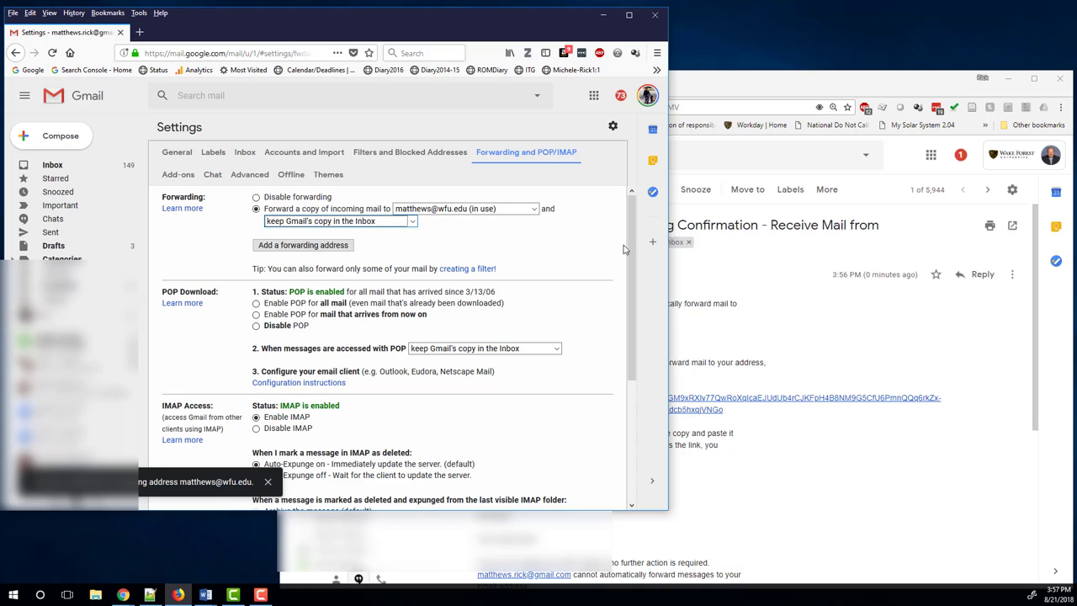
mouse_move(828, 81)
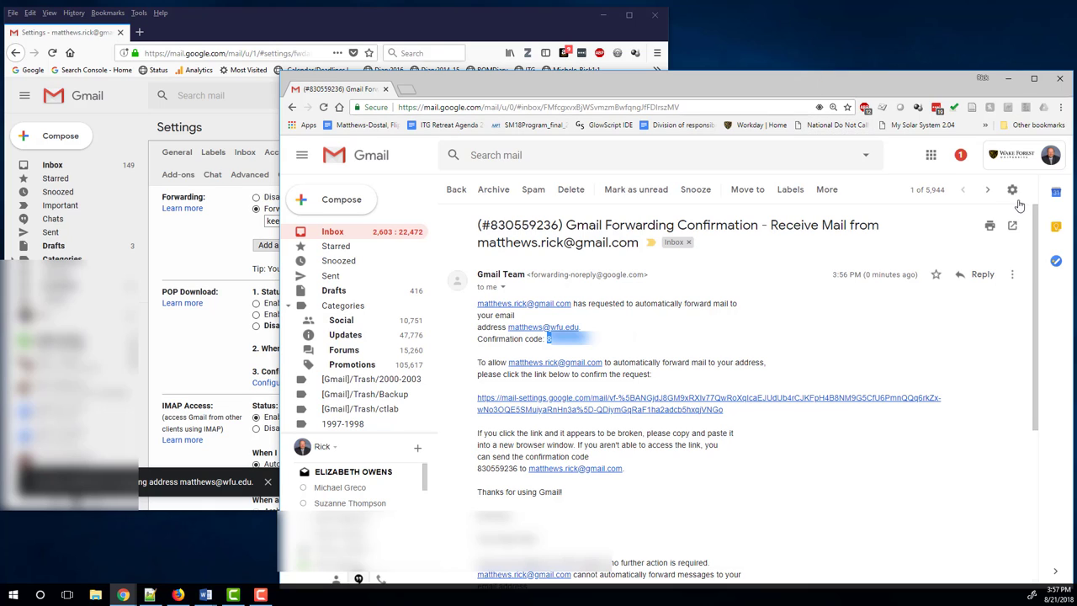
mouse_move(1013, 188)
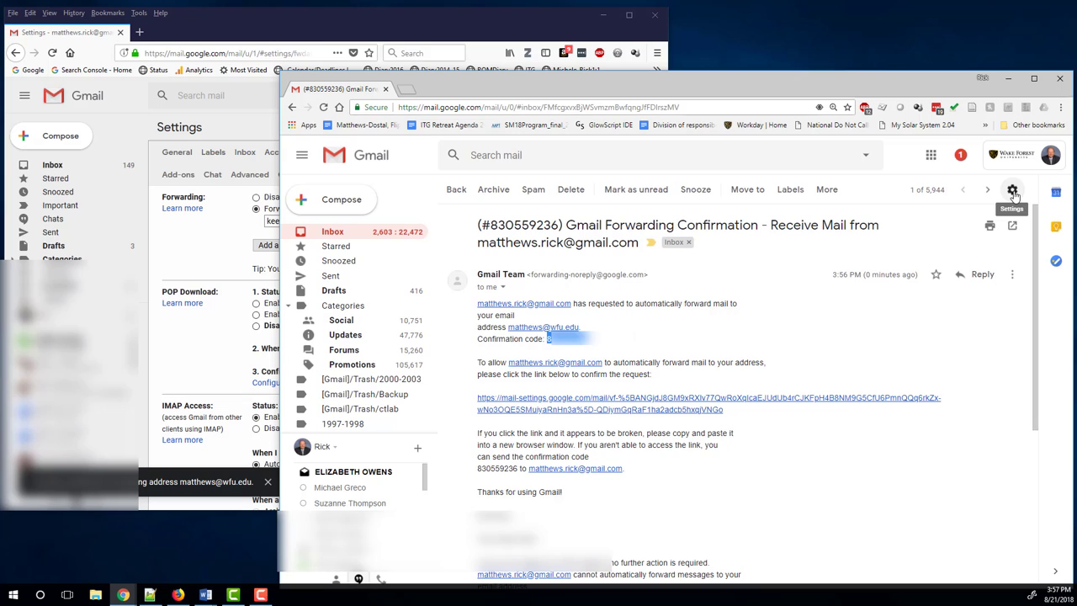
Reach the Accounts page of the Wake Forest mailbox's Gmail settings.
left_click(1013, 188)
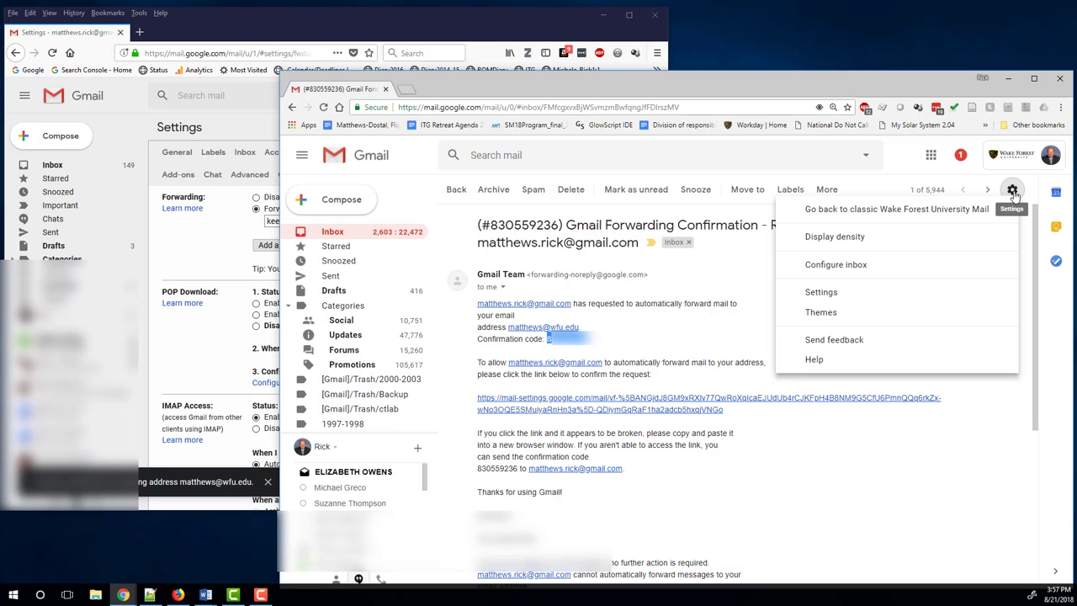
mouse_move(1012, 188)
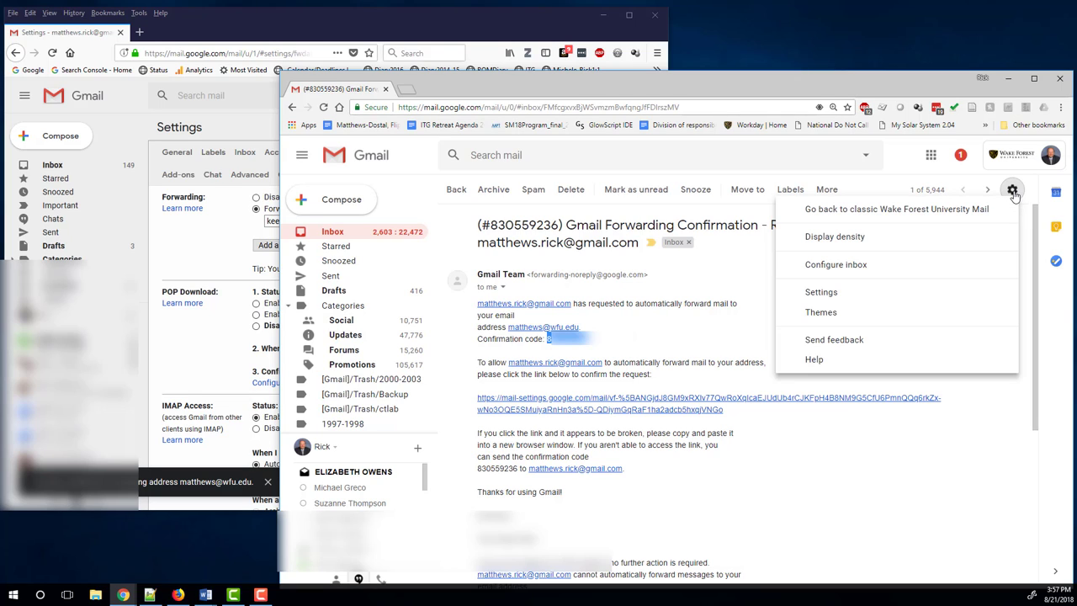
mouse_move(821, 293)
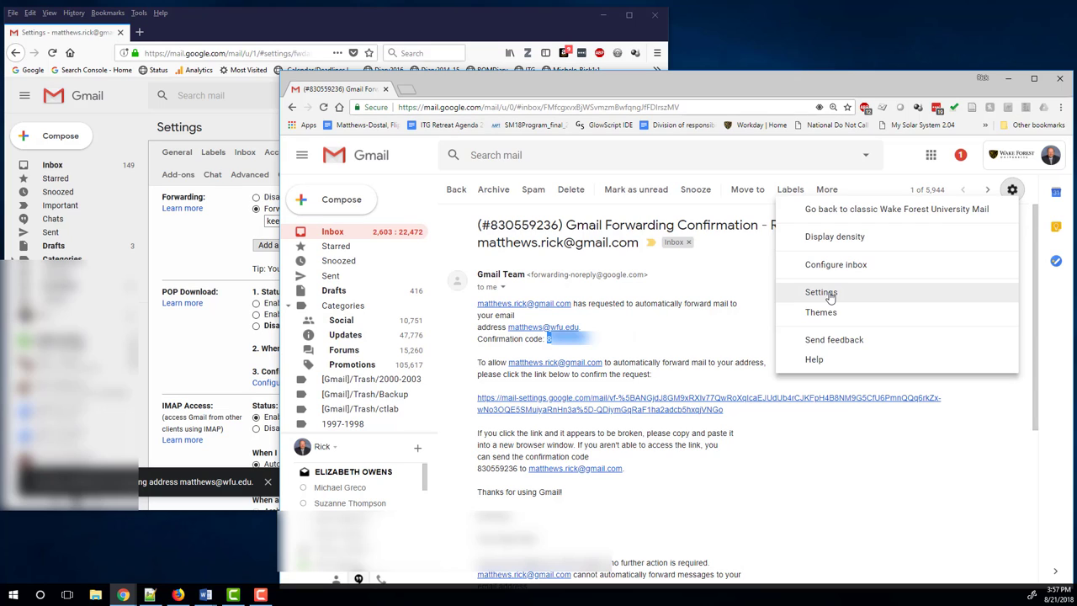
left_click(821, 291)
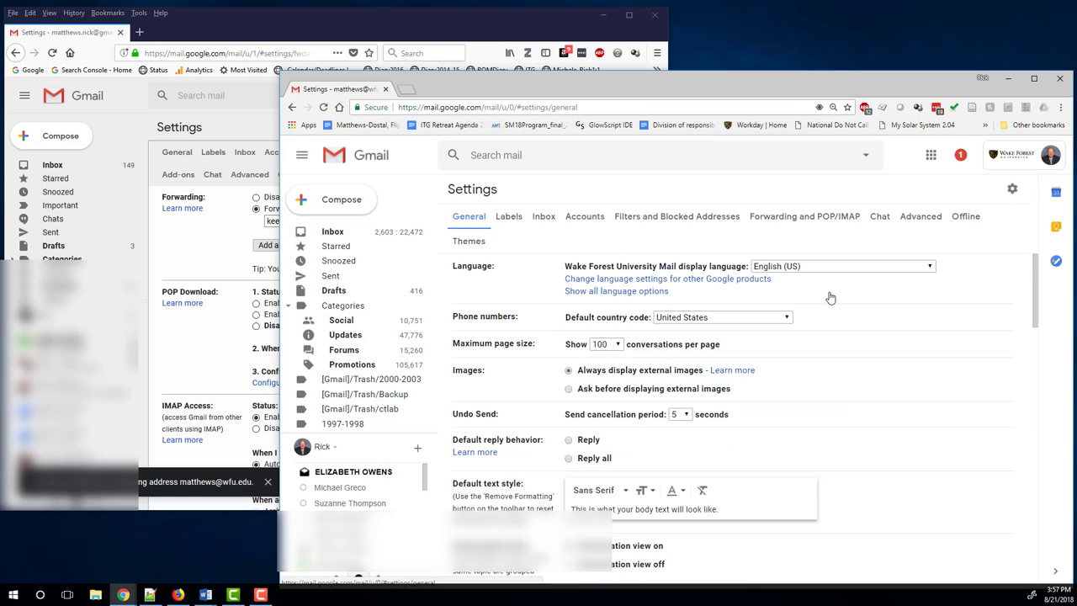
mouse_move(591, 226)
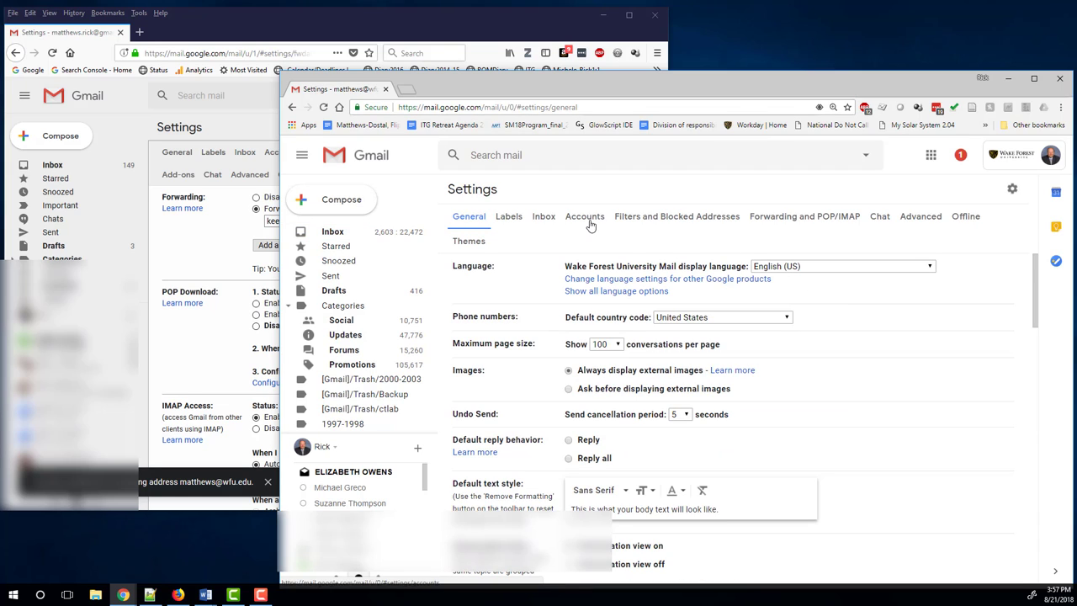
left_click(584, 215)
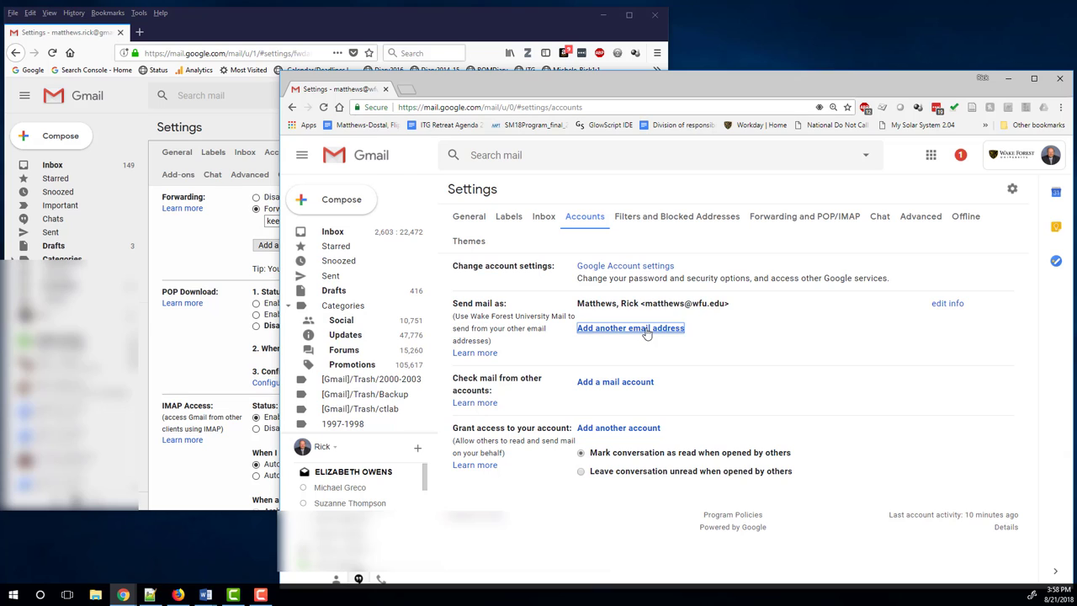
left_click(629, 328)
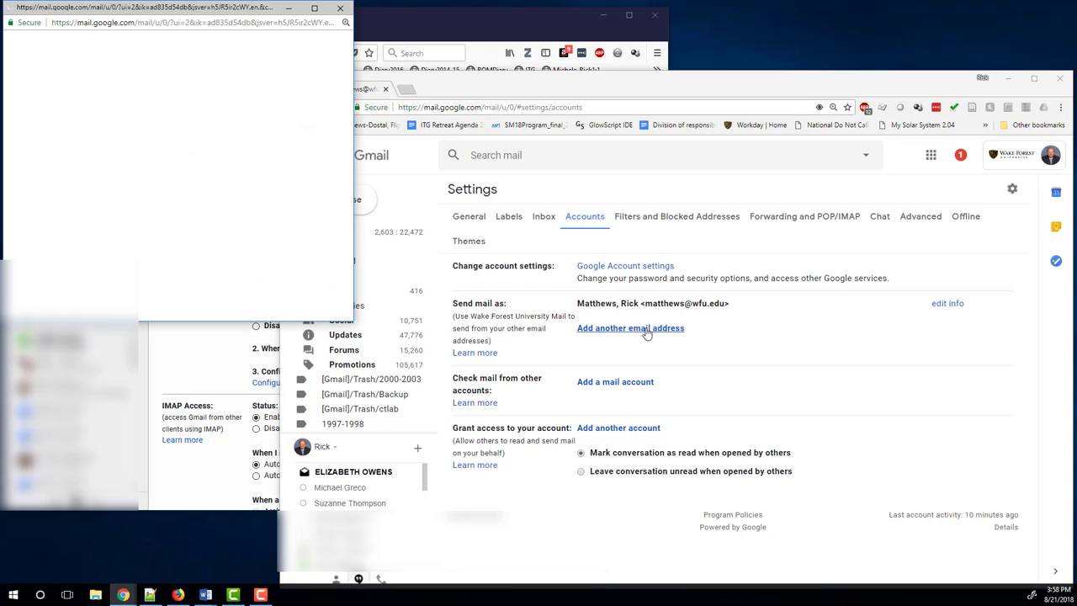
left_click(629, 328)
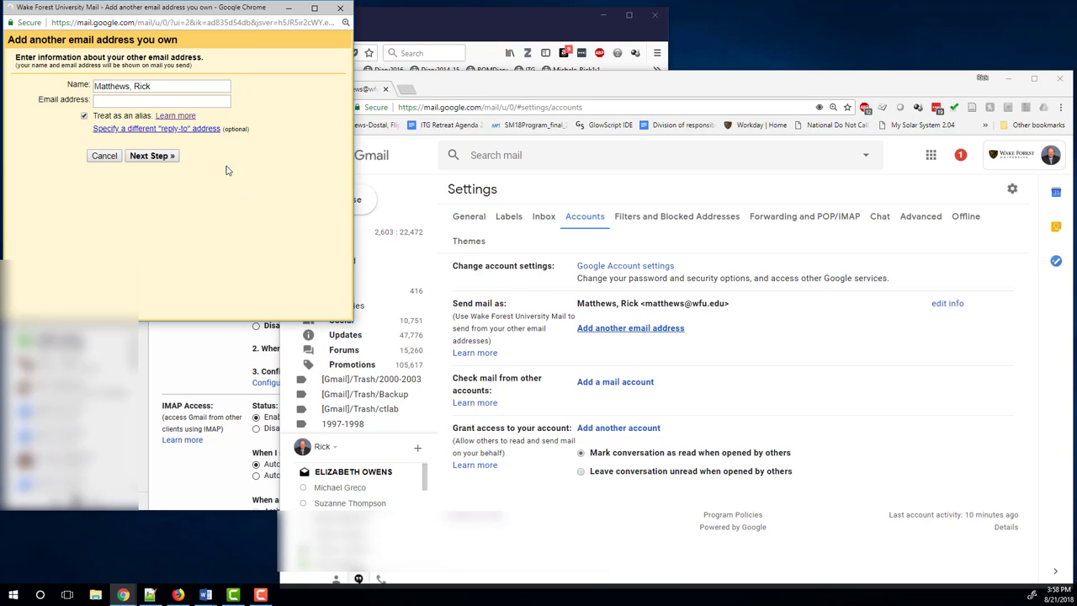
mouse_move(150, 107)
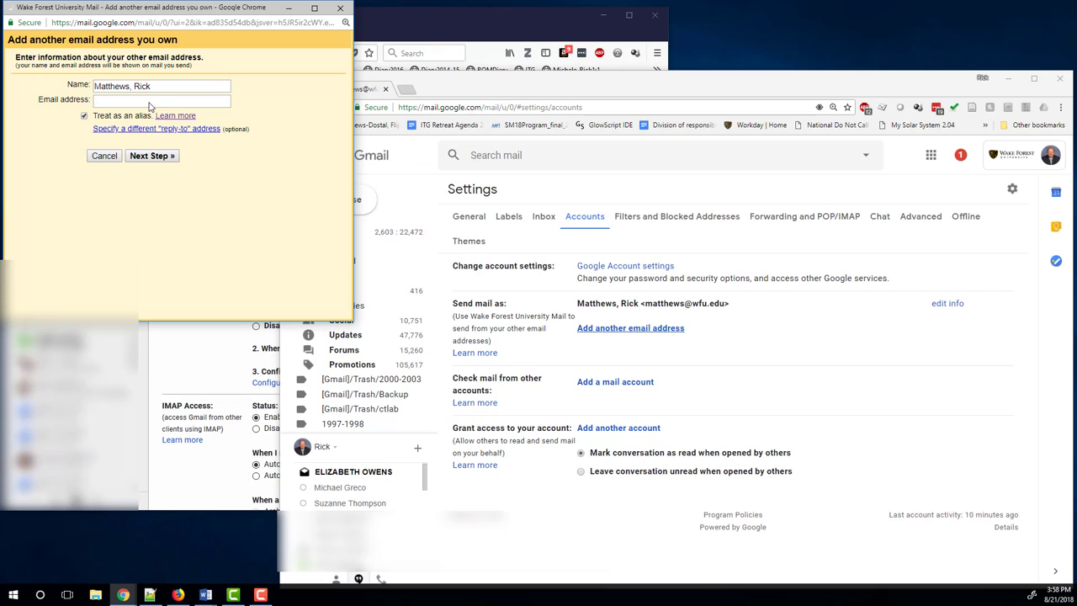
left_click(160, 101)
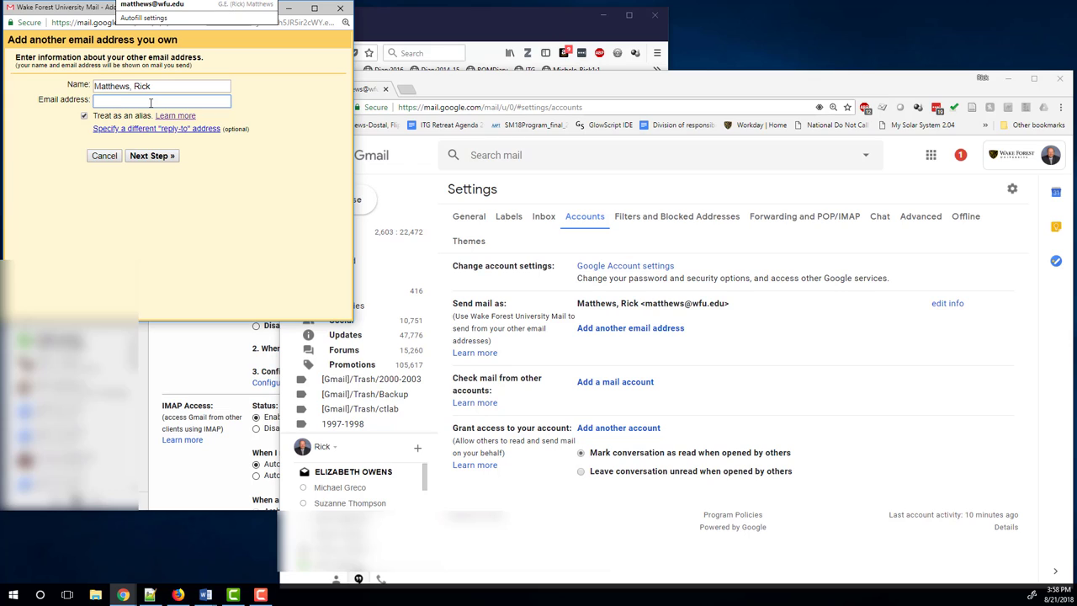
type("matt")
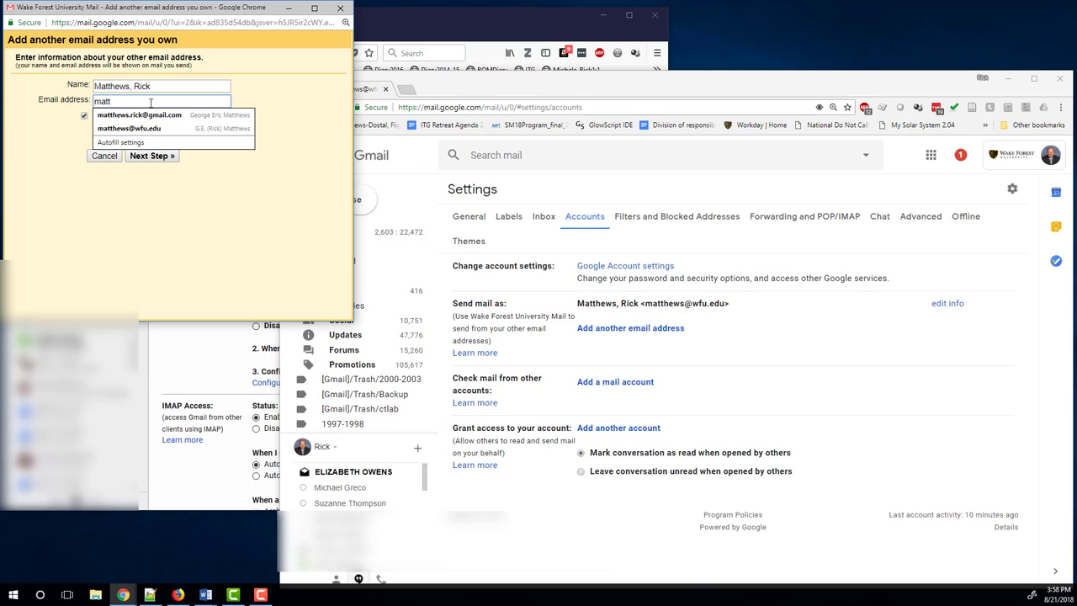
left_click(138, 114)
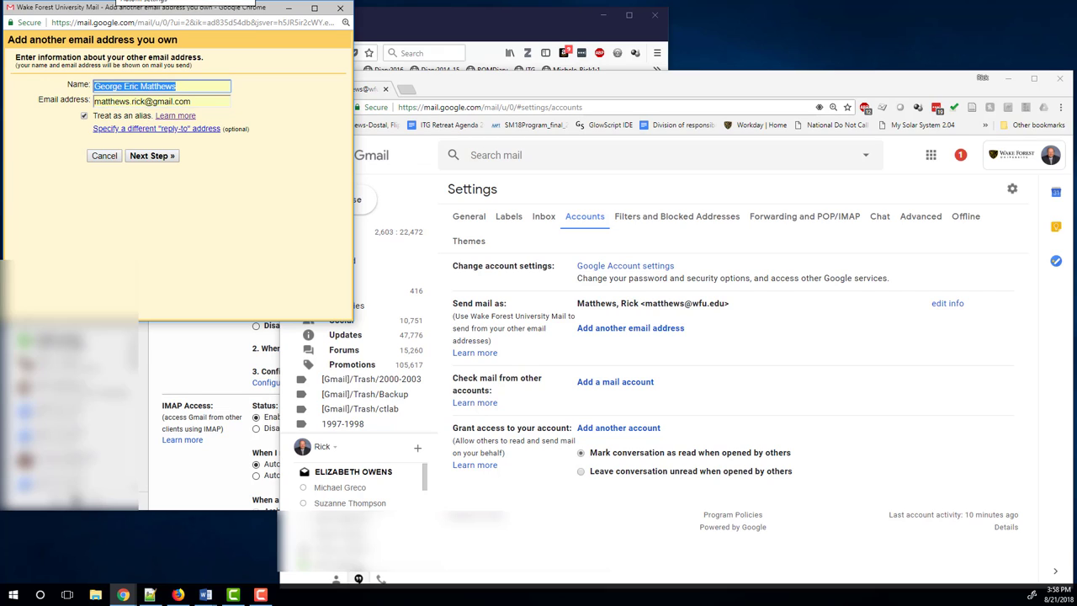
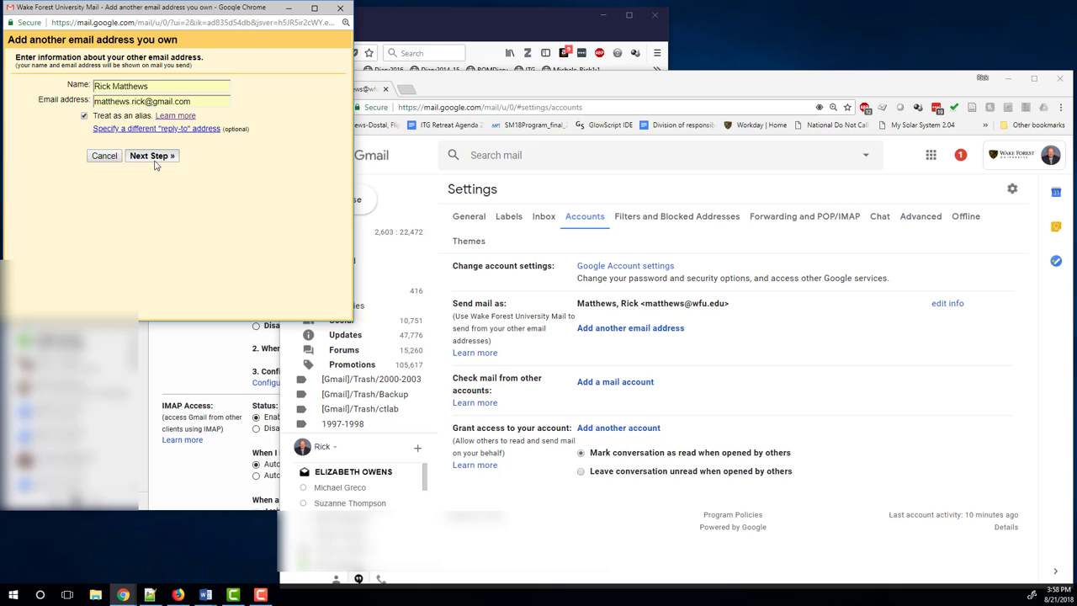
left_click(152, 155)
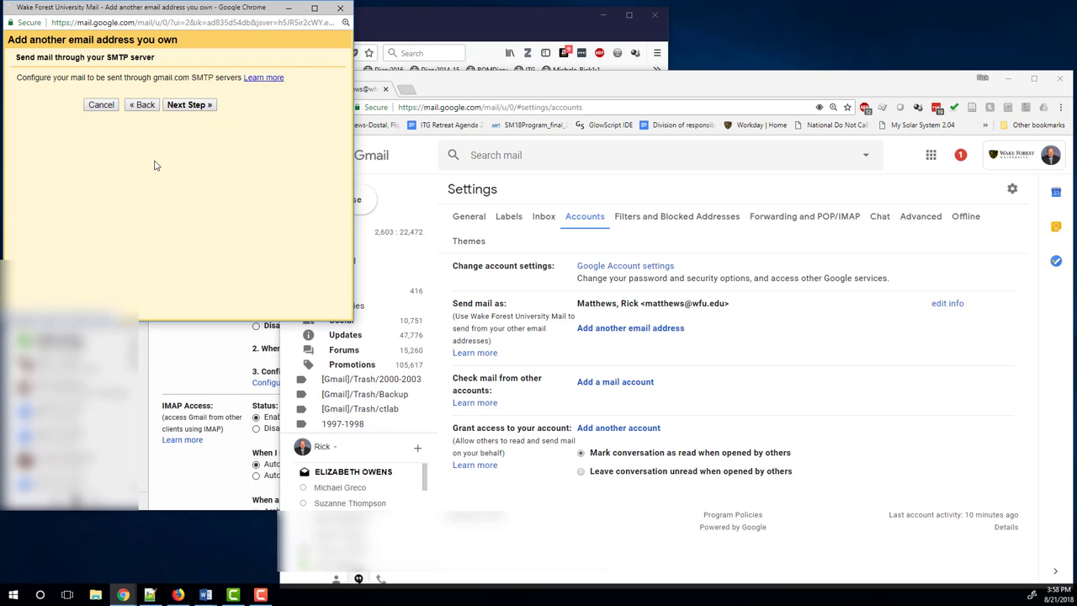
Submit smtp.gmail.com on port 587 with the username and password, getting an authentication error.
left_click(185, 104)
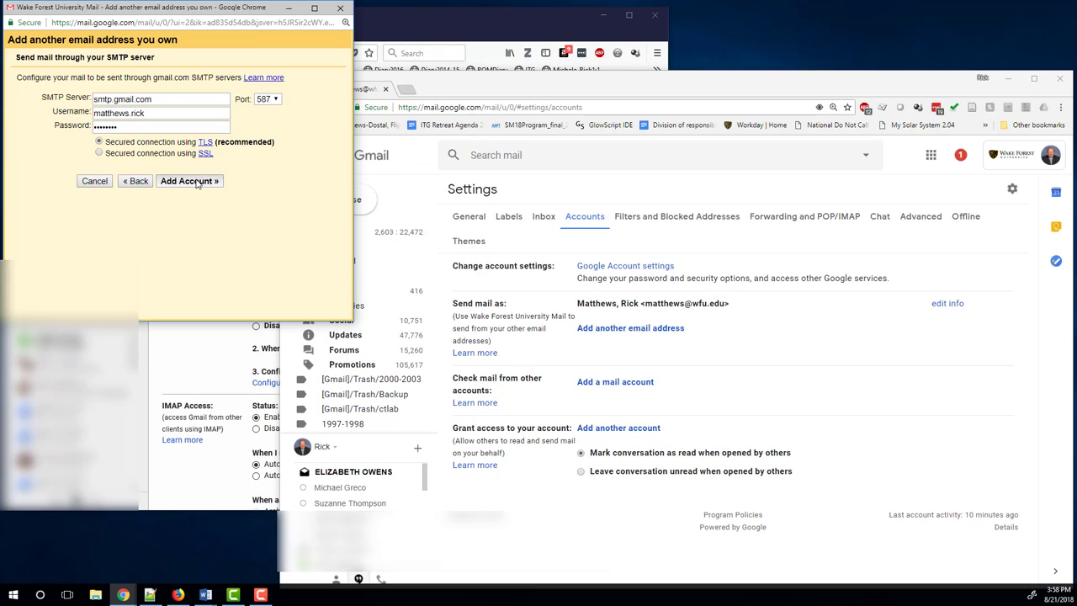
left_click(188, 180)
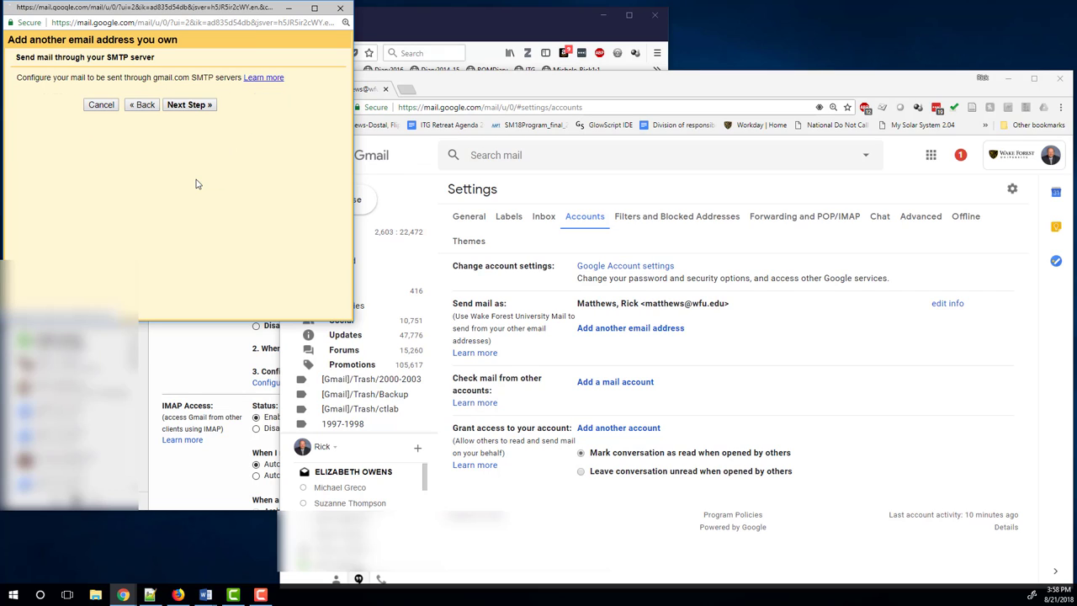
left_click(188, 104)
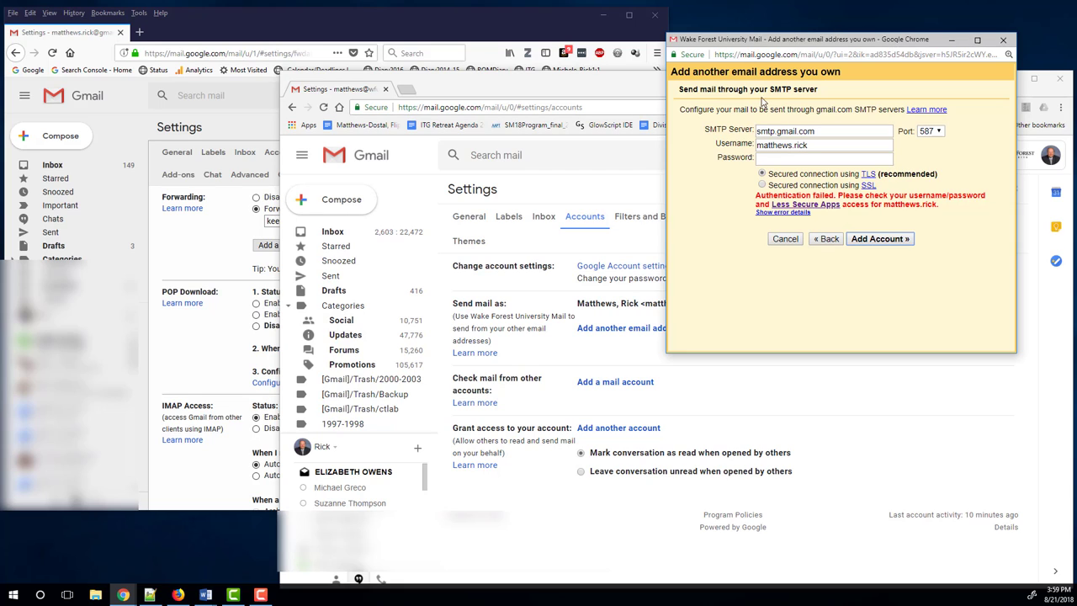
mouse_move(710, 219)
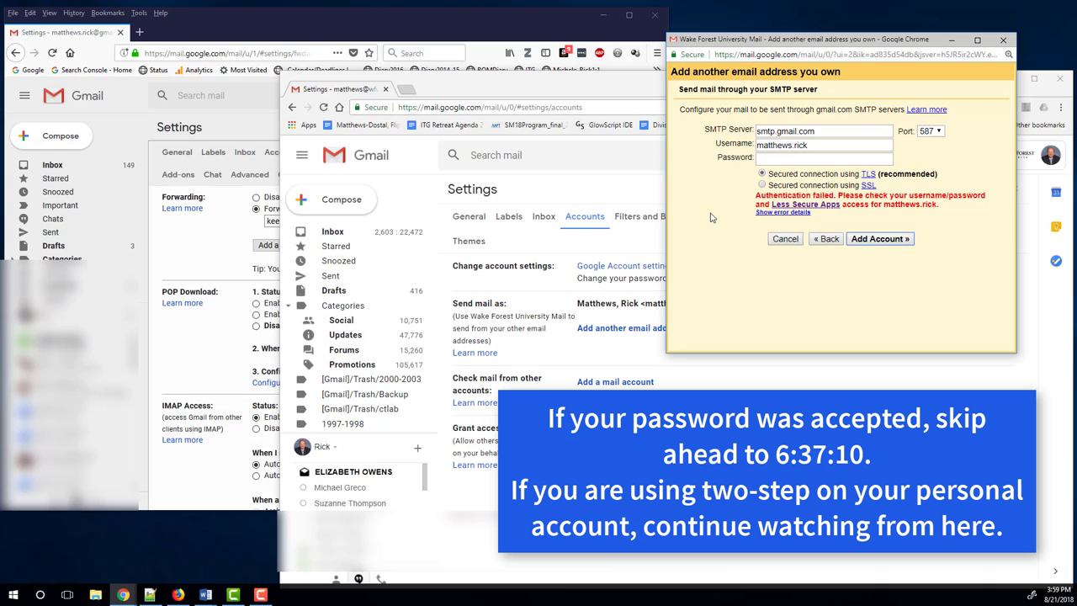
mouse_move(588, 173)
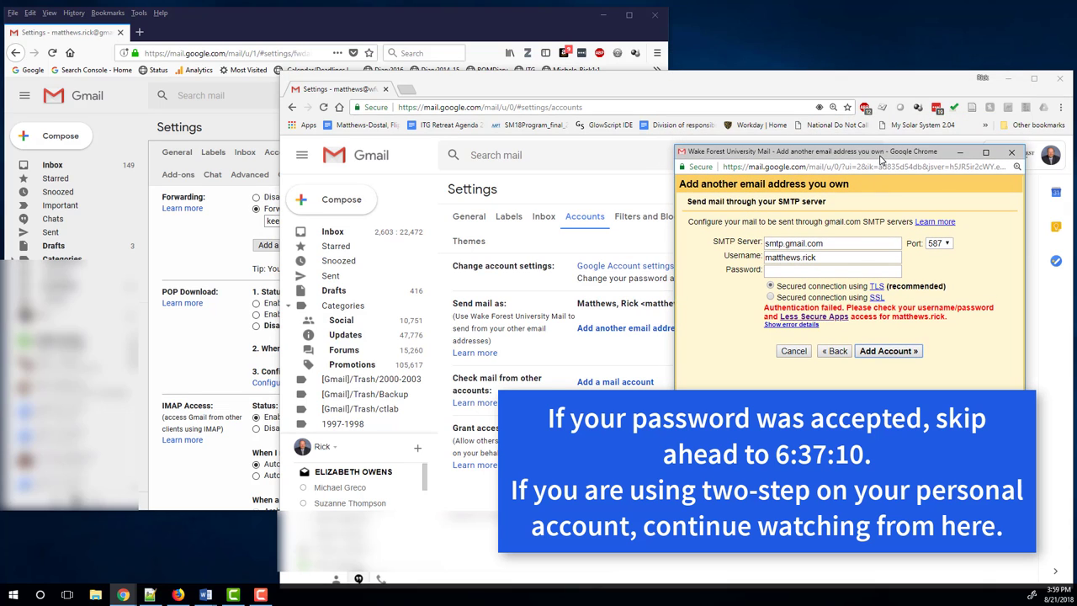
mouse_move(883, 201)
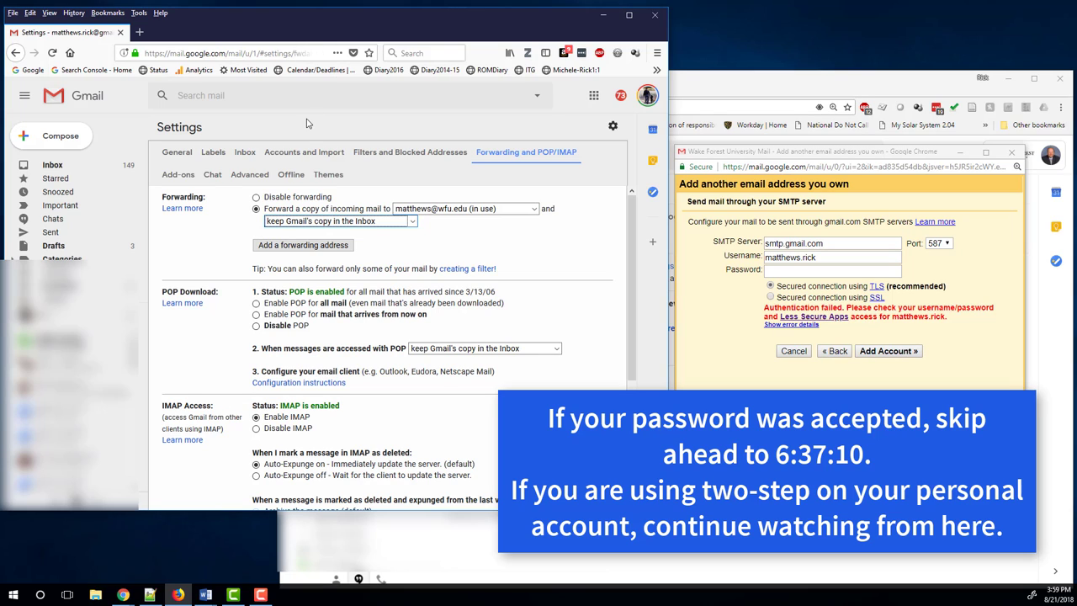
mouse_move(647, 94)
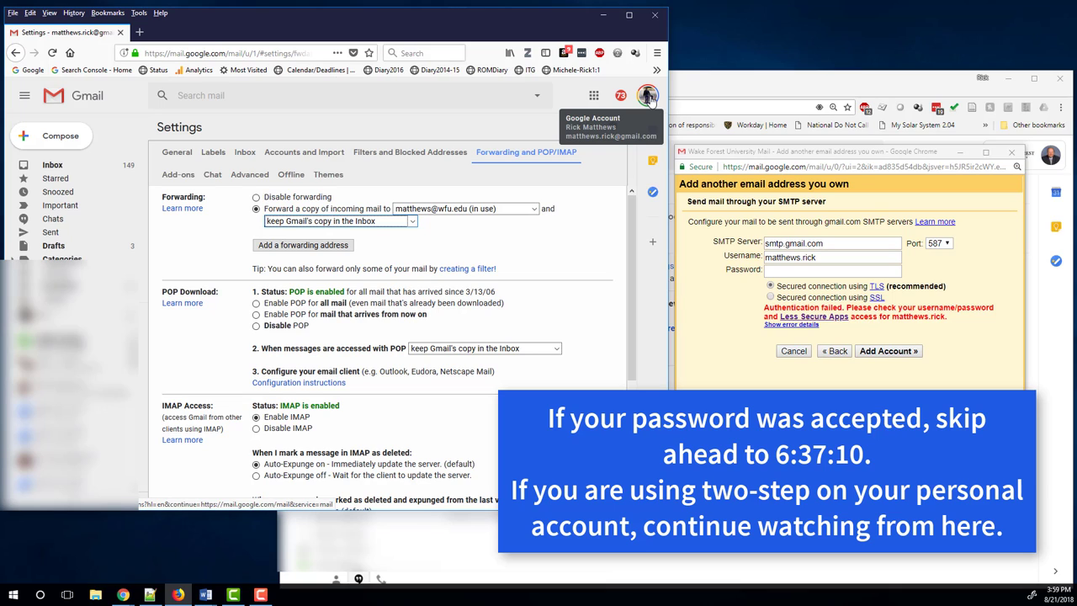
Go to Sign-in & security in the personal Google Account and reach the App passwords re-verification prompt.
left_click(646, 94)
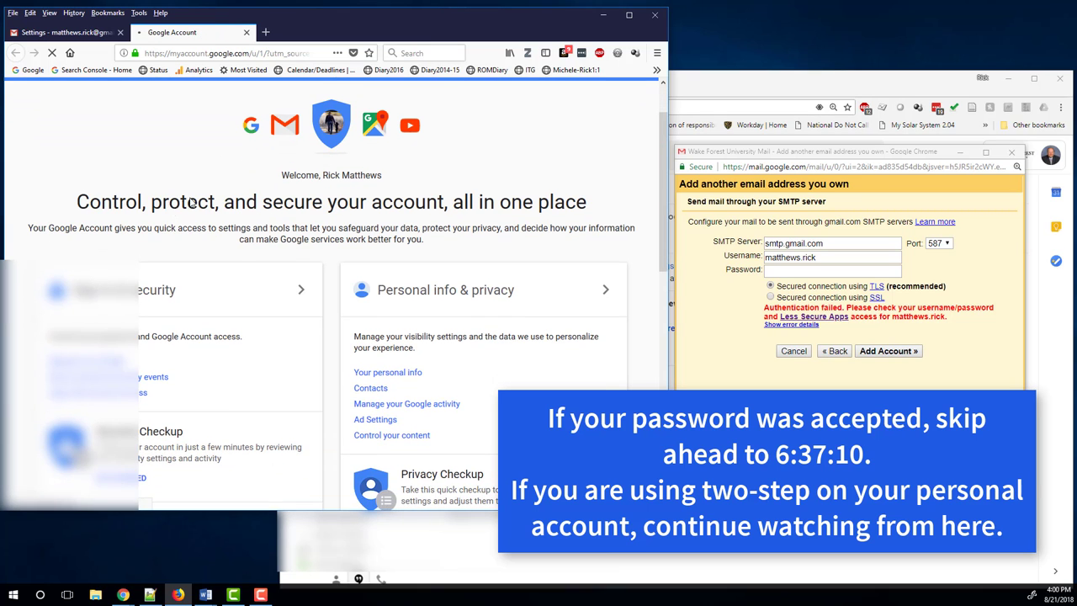
scroll("down", 3)
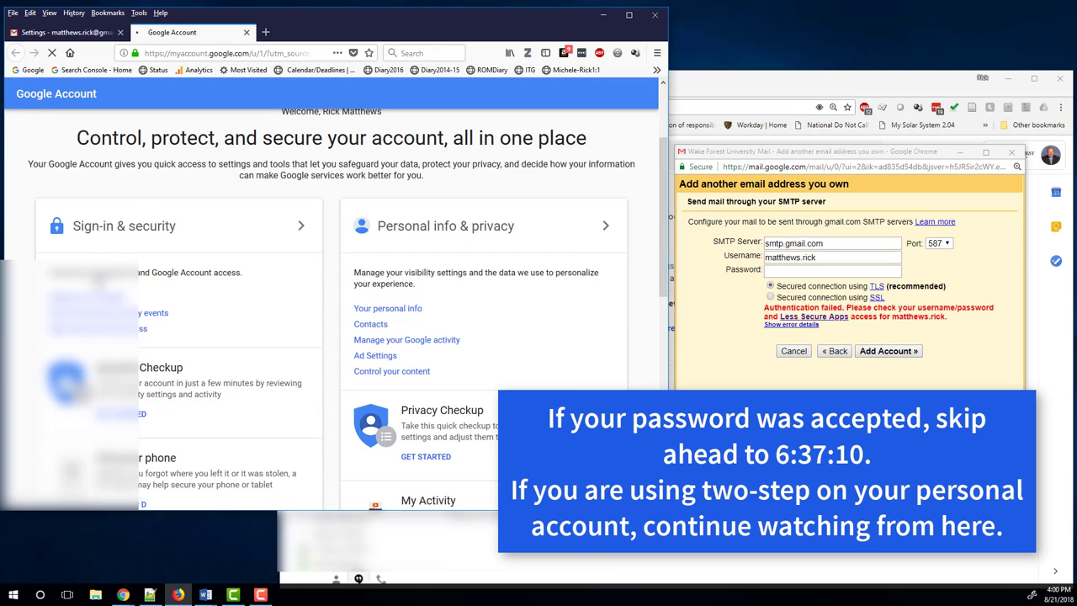
mouse_move(303, 236)
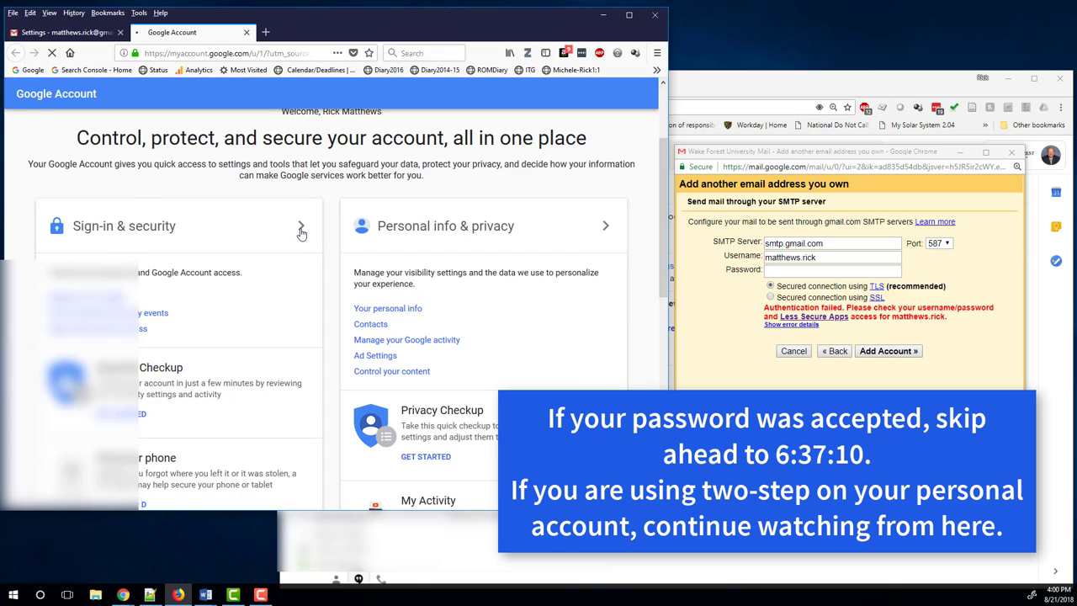
left_click(301, 226)
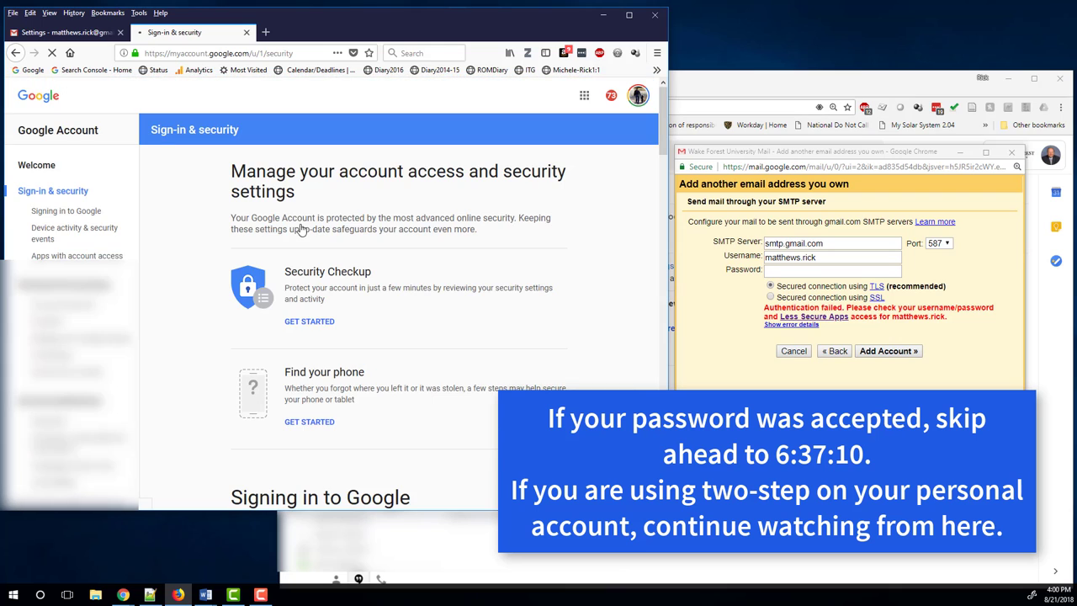
scroll("down", 3)
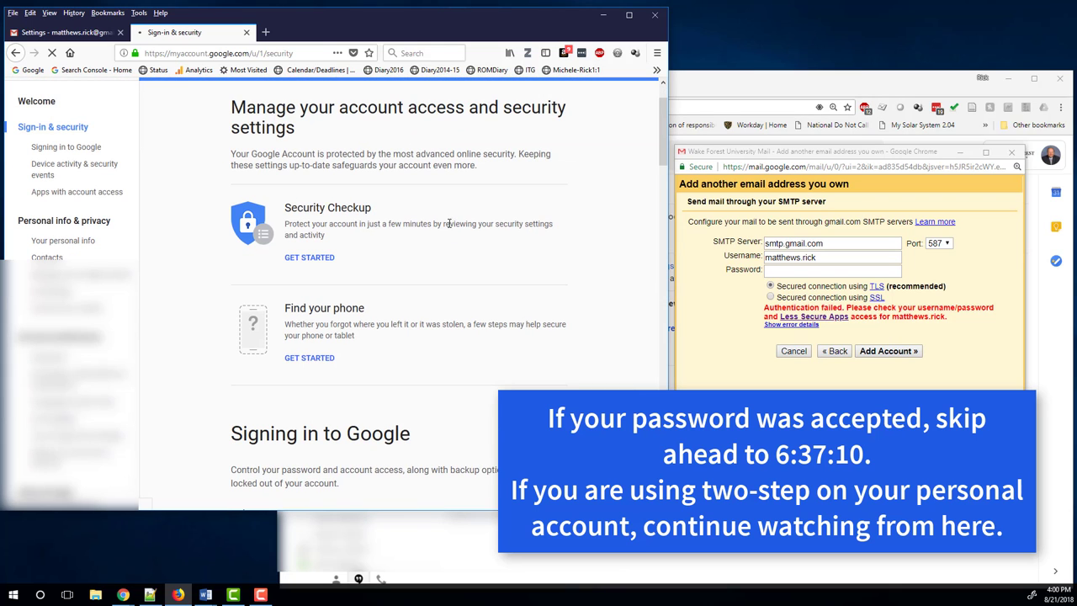
scroll("down", 3)
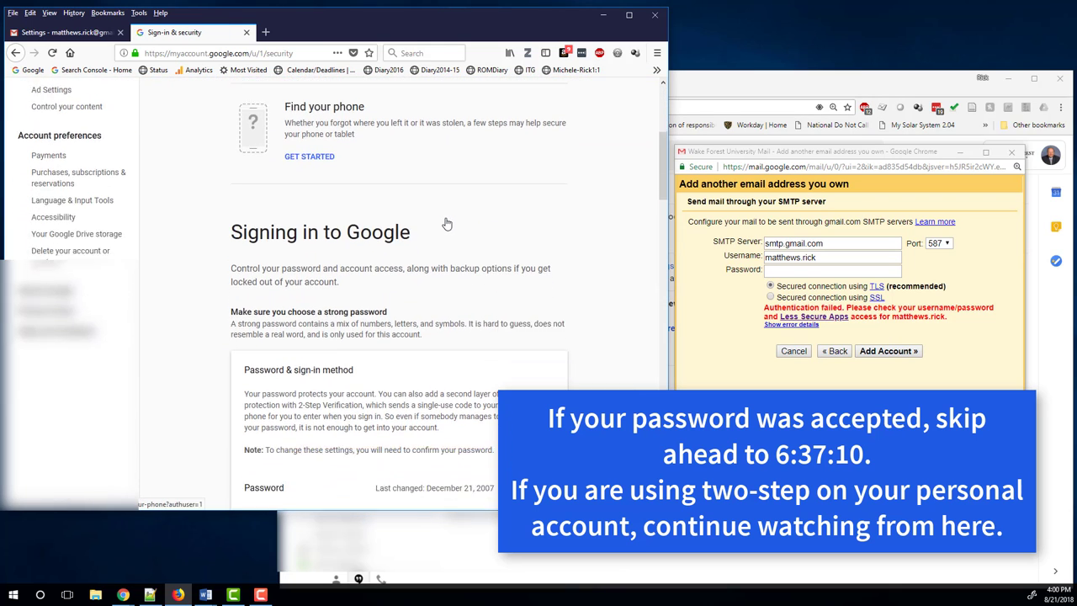
scroll("down", 3)
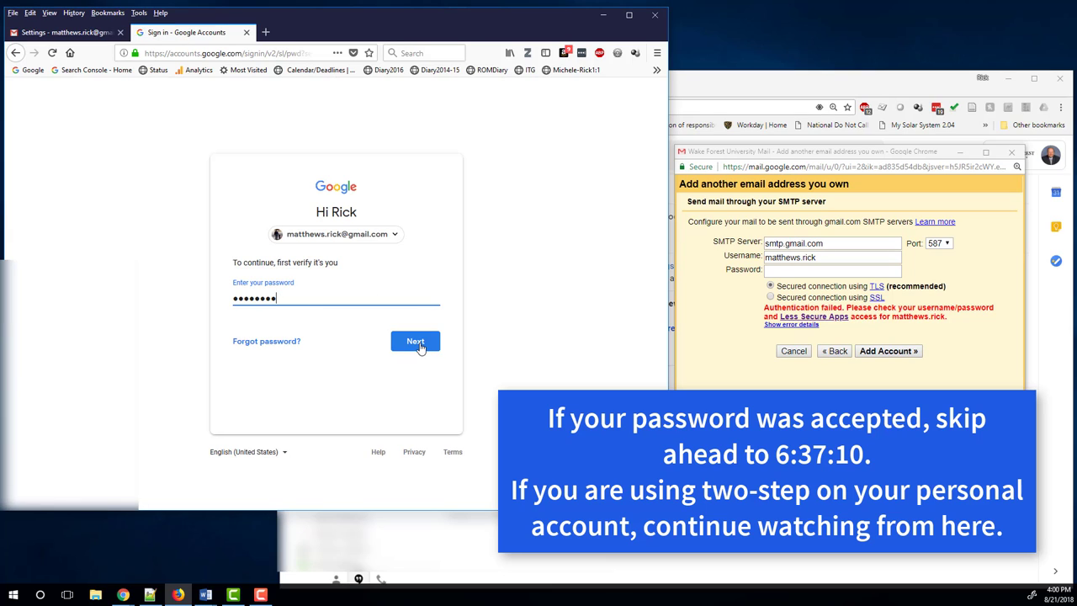
Confirm the password, then generate an app password for Mail on Windows Computer.
left_click(414, 339)
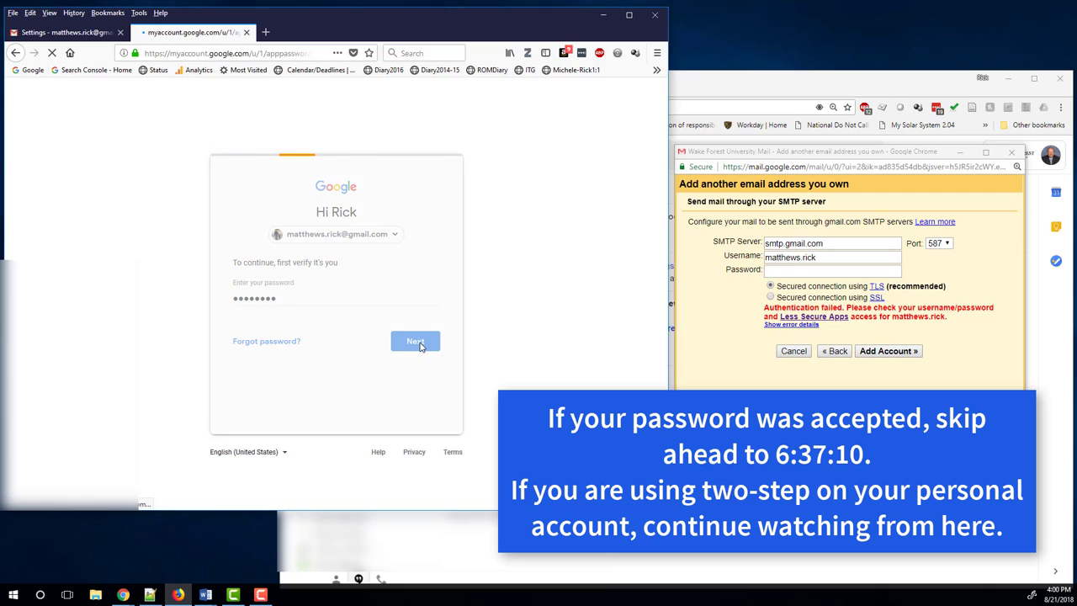
left_click(414, 340)
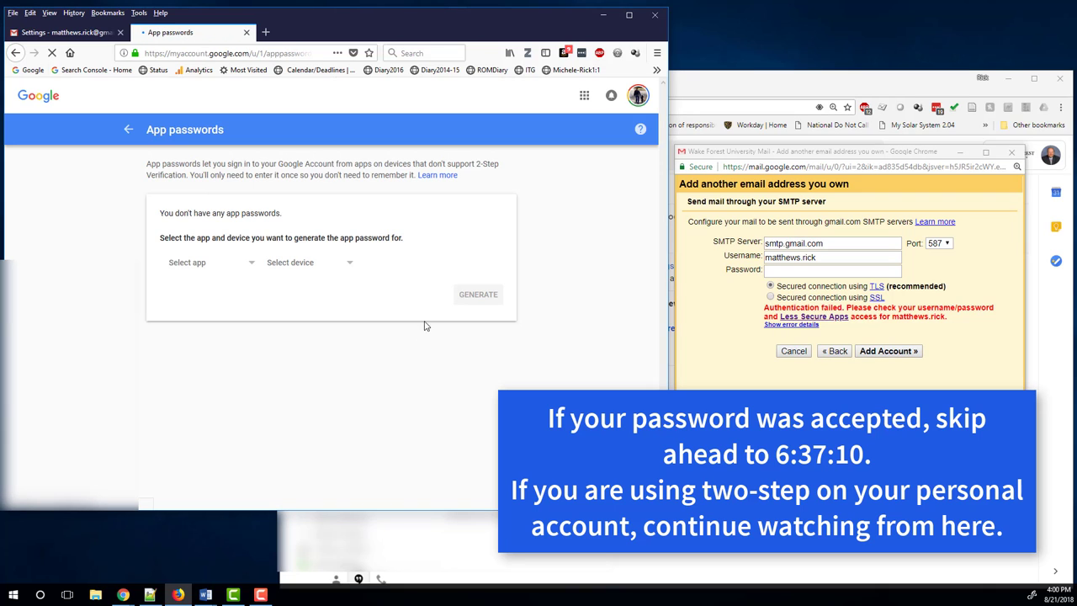
mouse_move(246, 259)
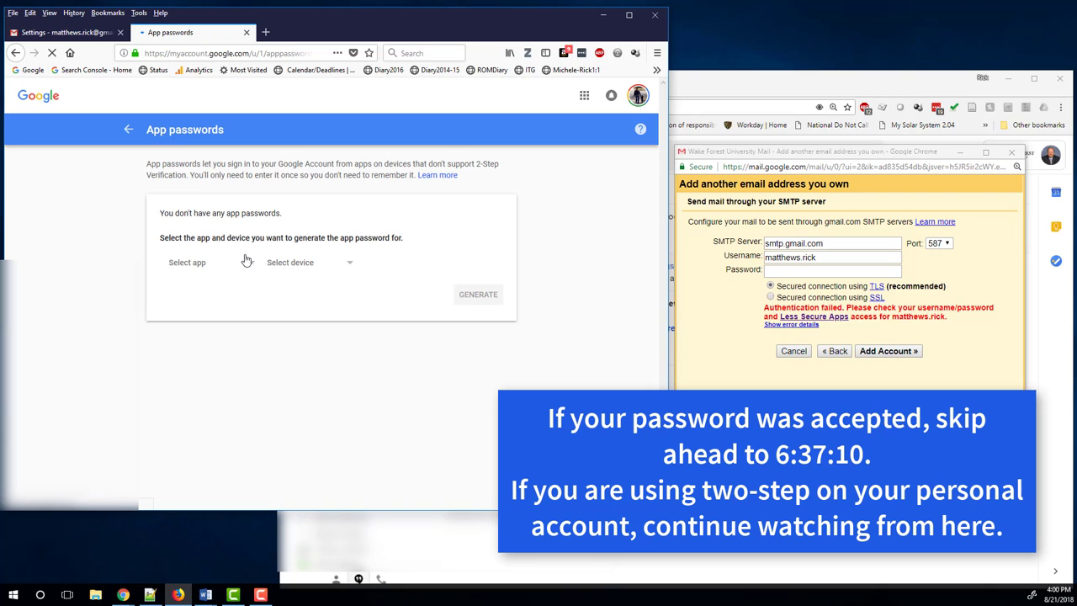
left_click(211, 262)
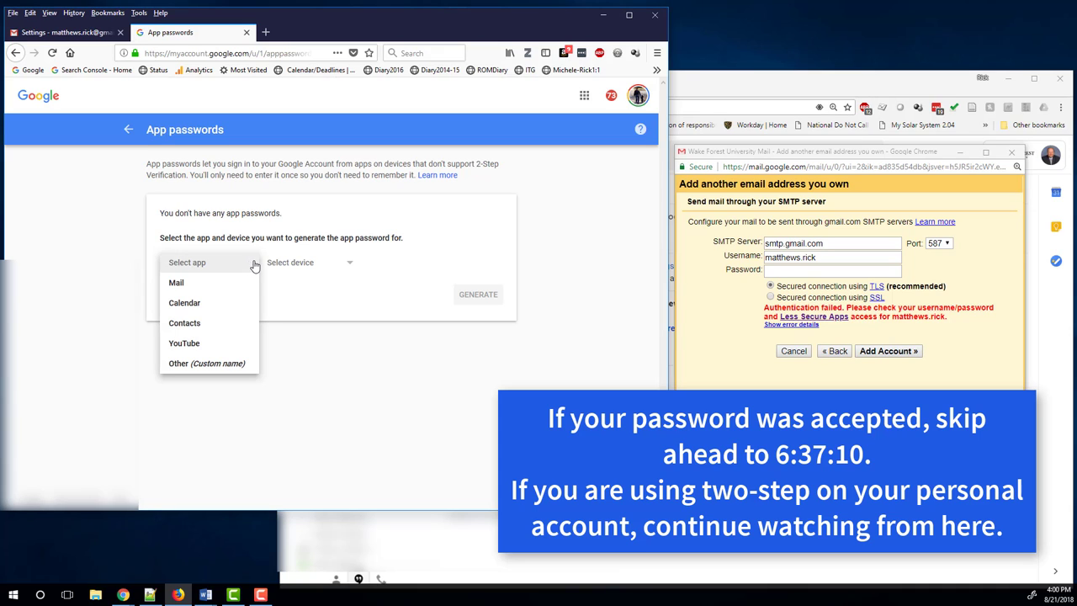
left_click(175, 283)
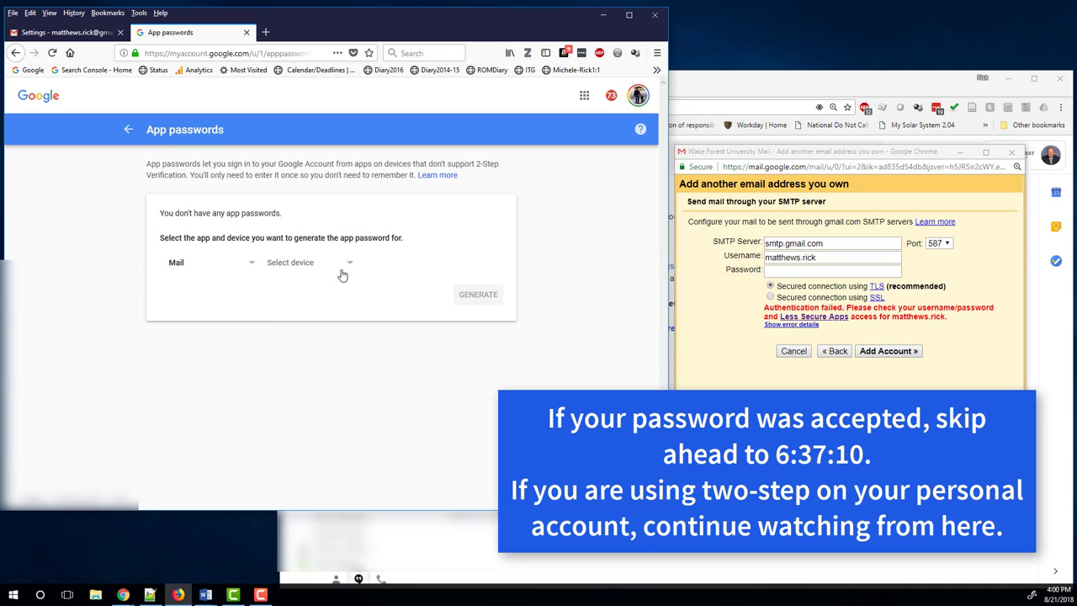
left_click(303, 263)
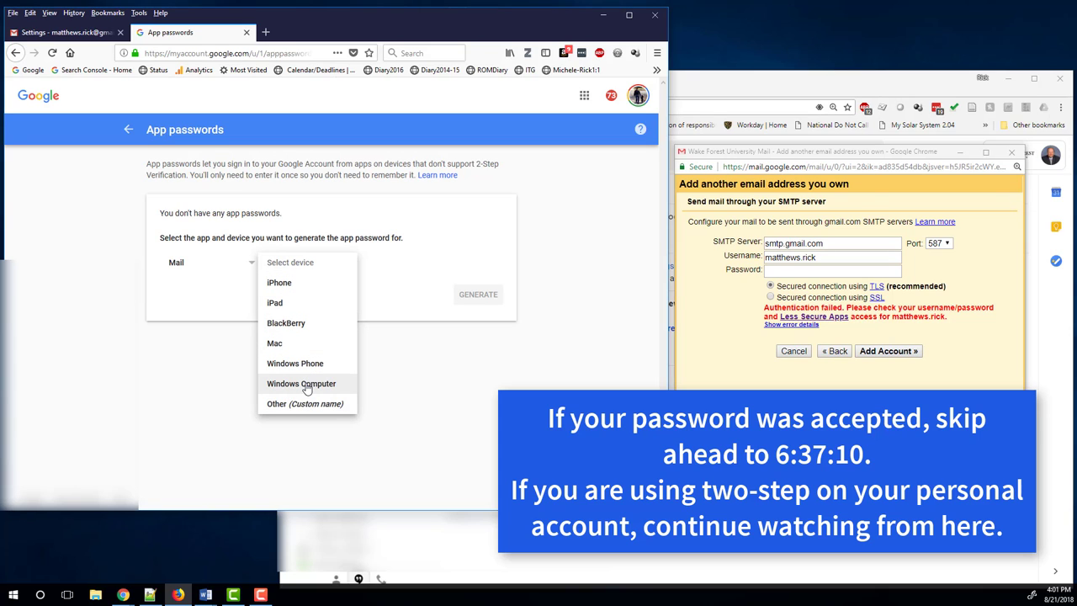
mouse_move(301, 384)
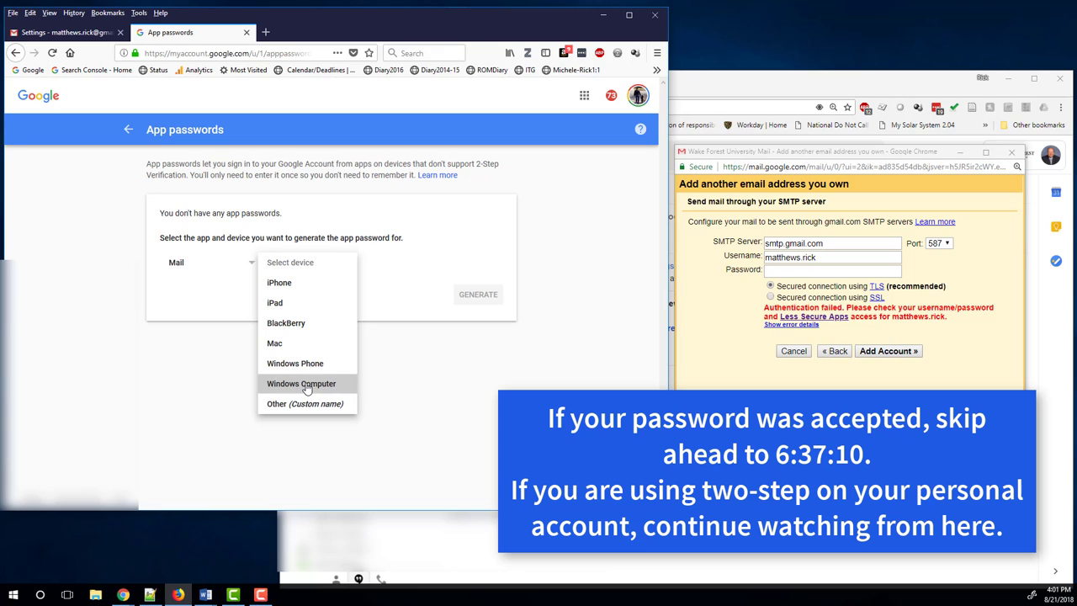
left_click(299, 384)
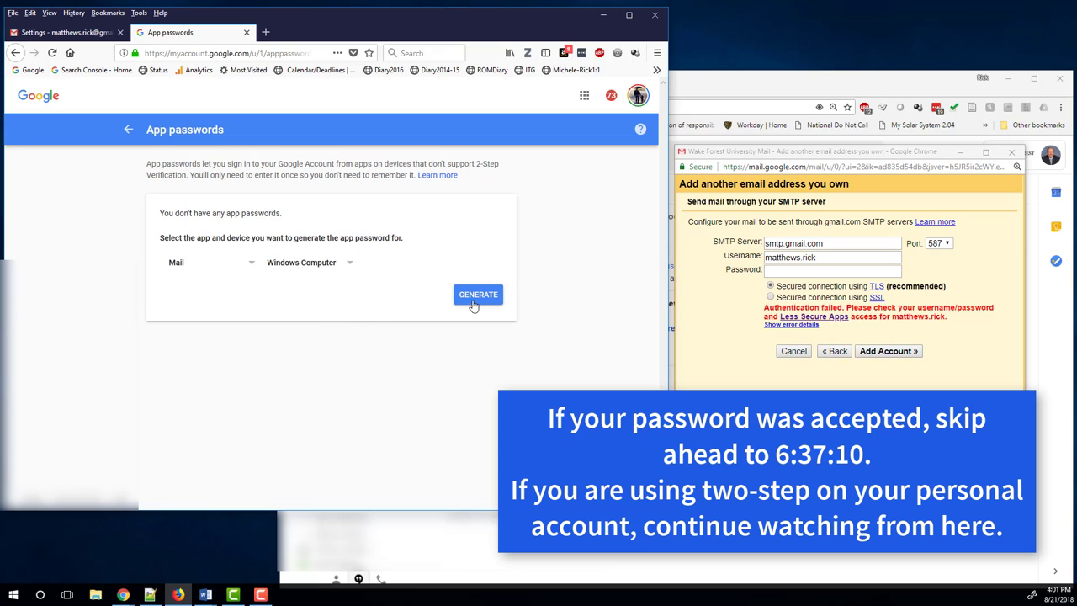
left_click(478, 295)
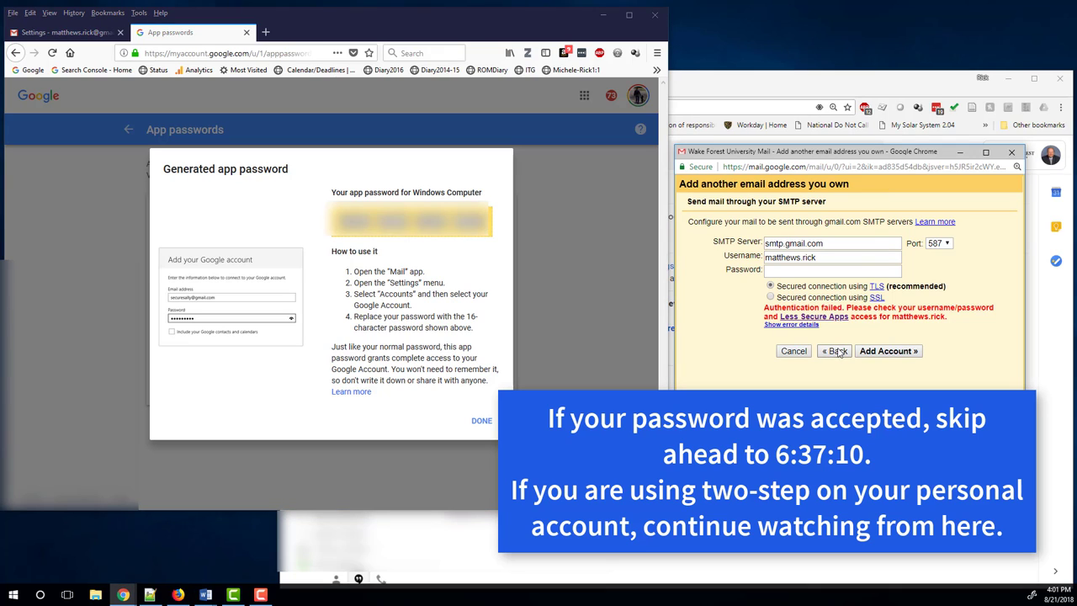
Submit the SMTP dialog with the app password so a confirmation code is sent to the personal address.
left_click(831, 269)
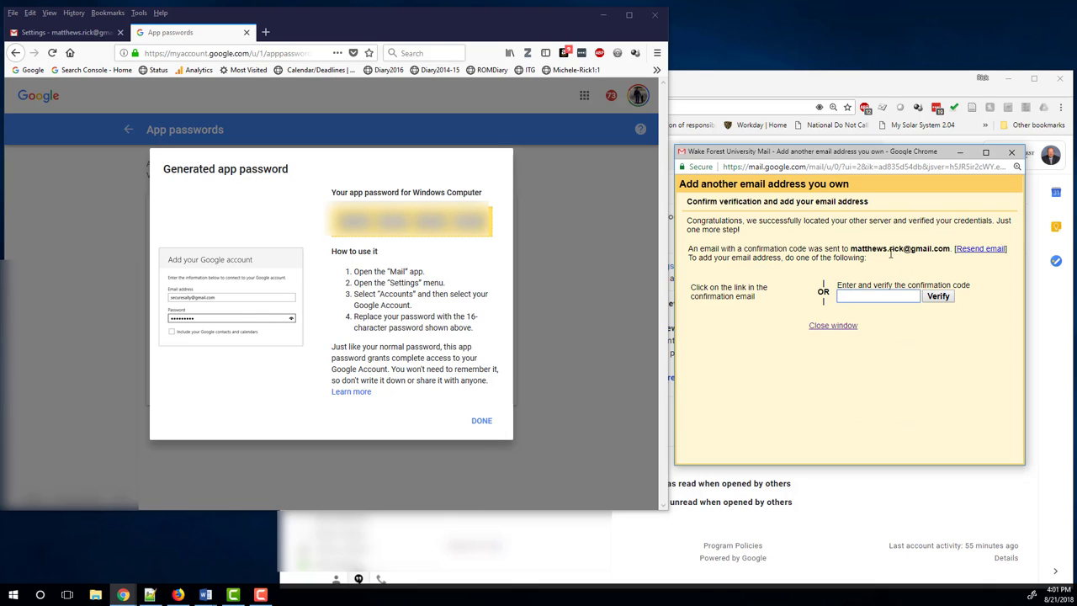
mouse_move(592, 222)
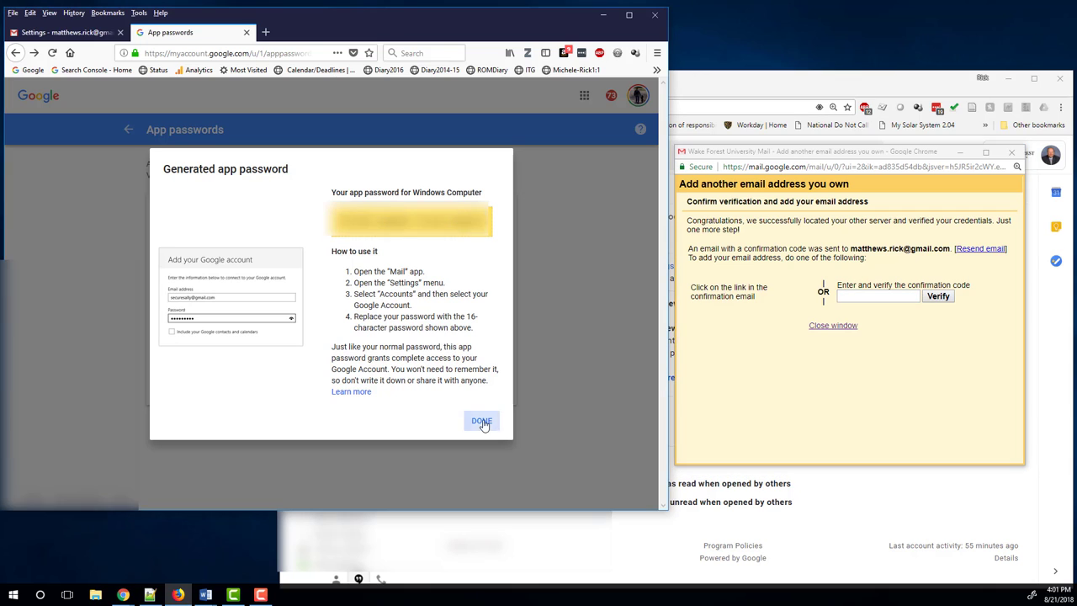
Dismiss the app password, fetch the confirmation code from the personal inbox and verify the address.
left_click(482, 420)
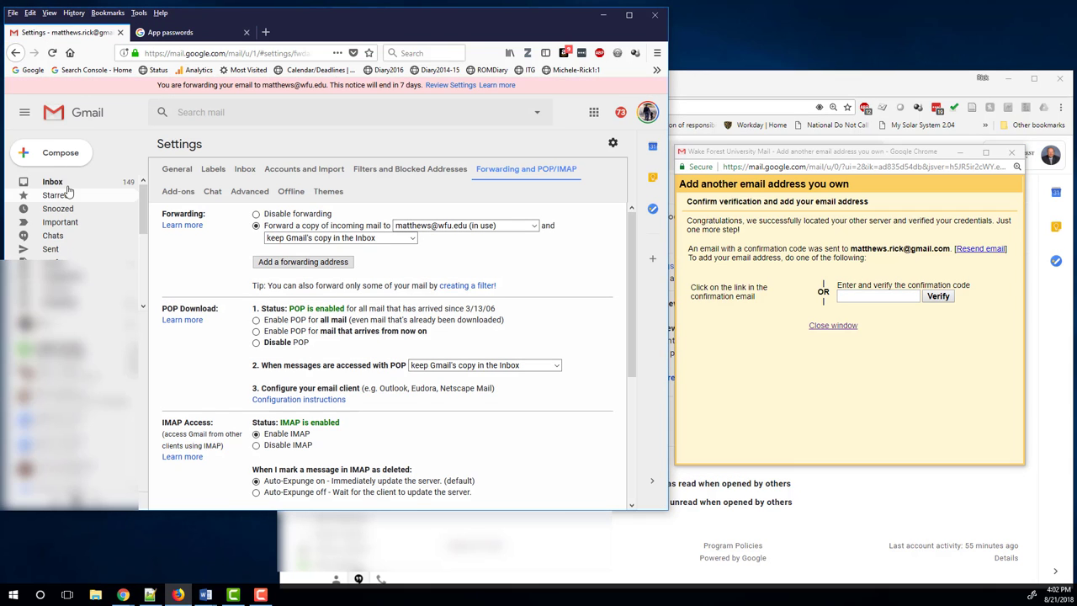
left_click(53, 181)
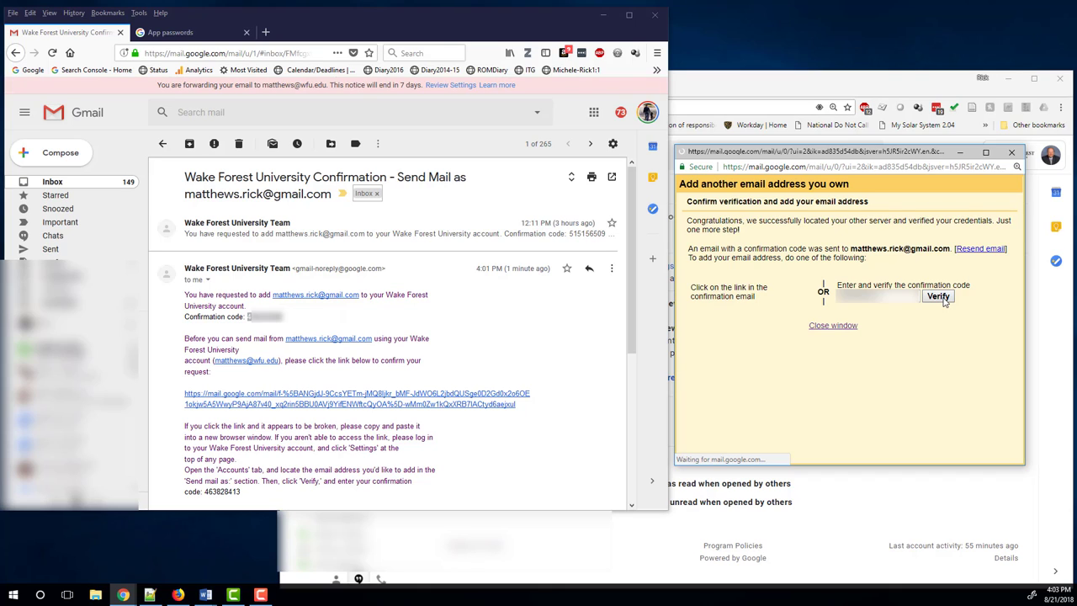
left_click(937, 296)
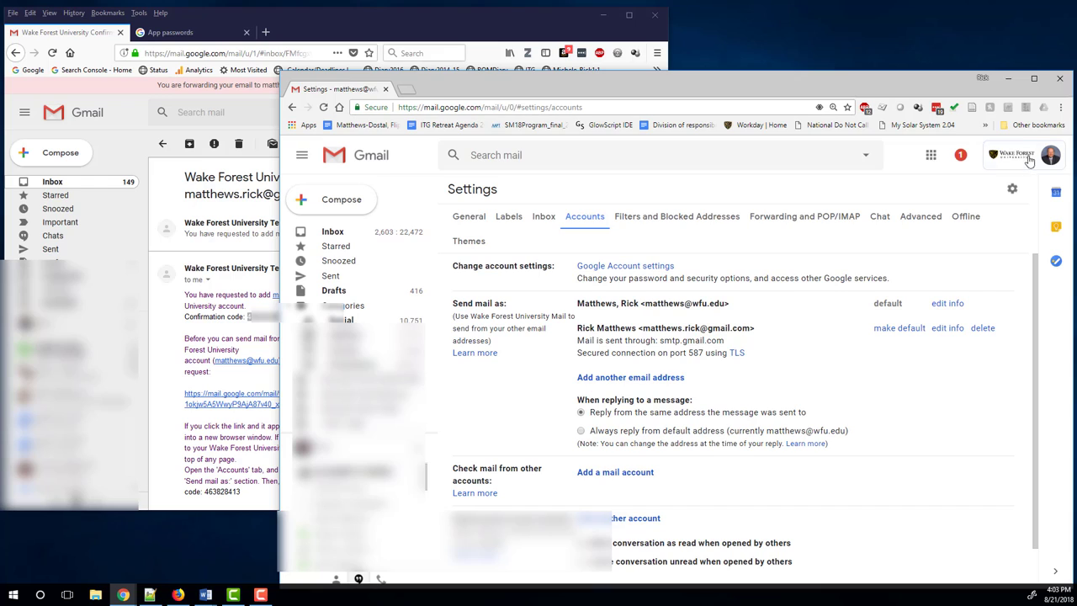
mouse_move(1050, 155)
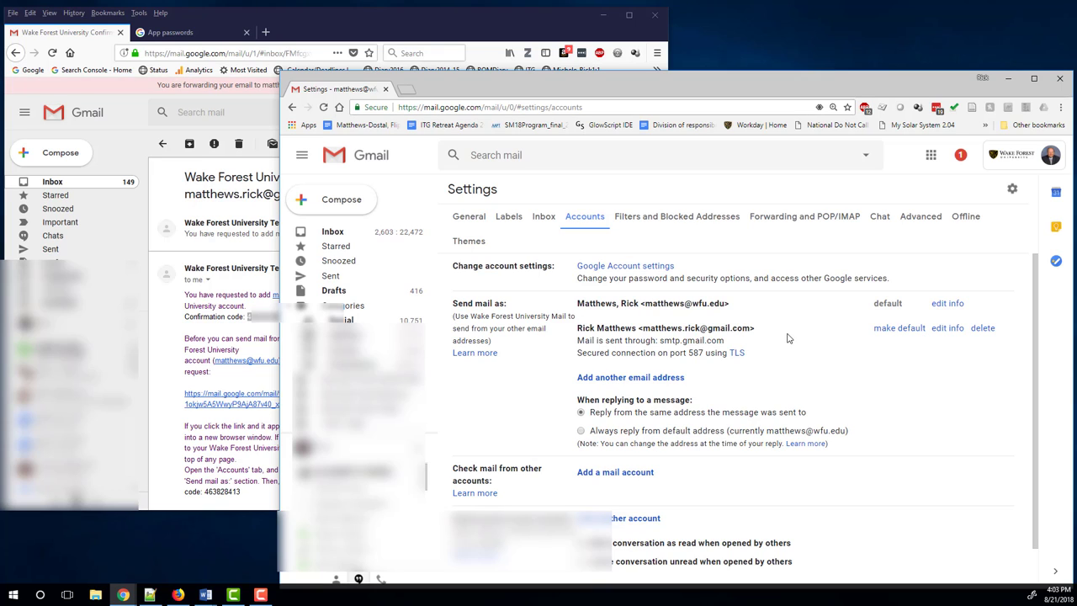
scroll("down", 3)
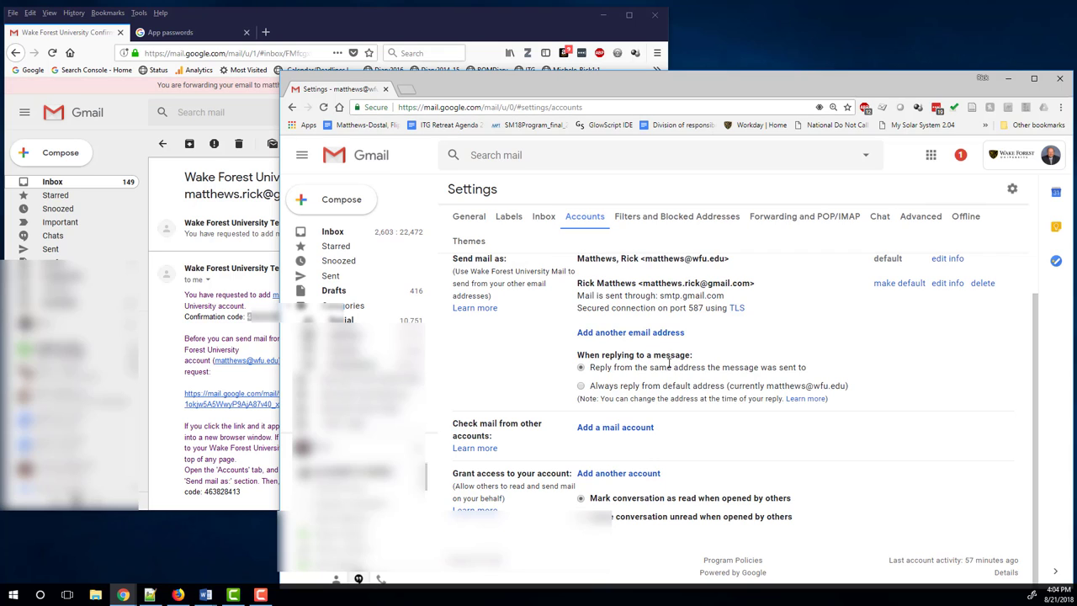
mouse_move(717, 370)
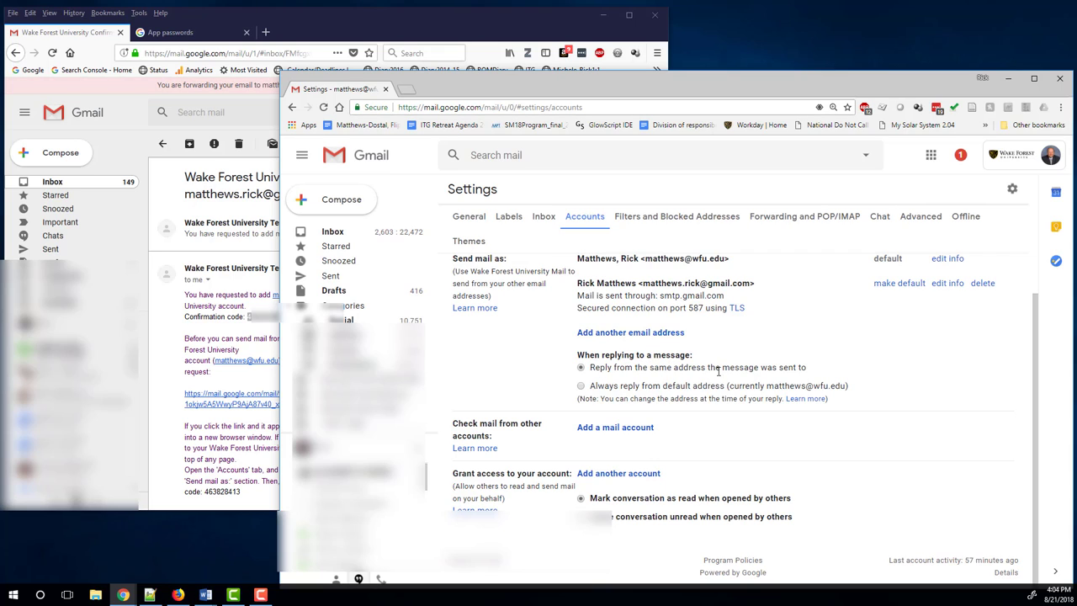
mouse_move(816, 372)
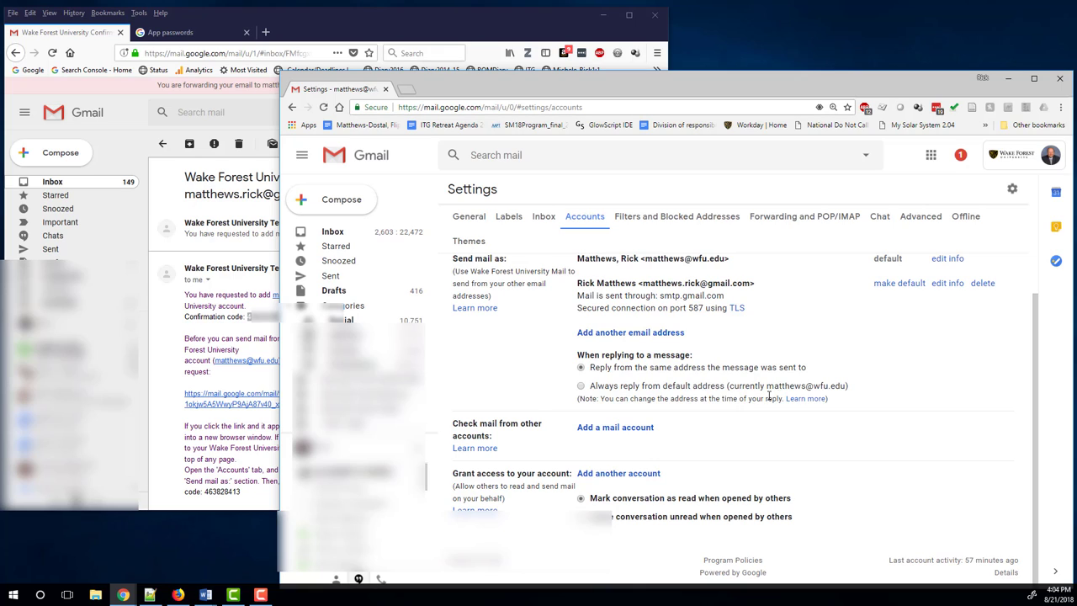
mouse_move(866, 412)
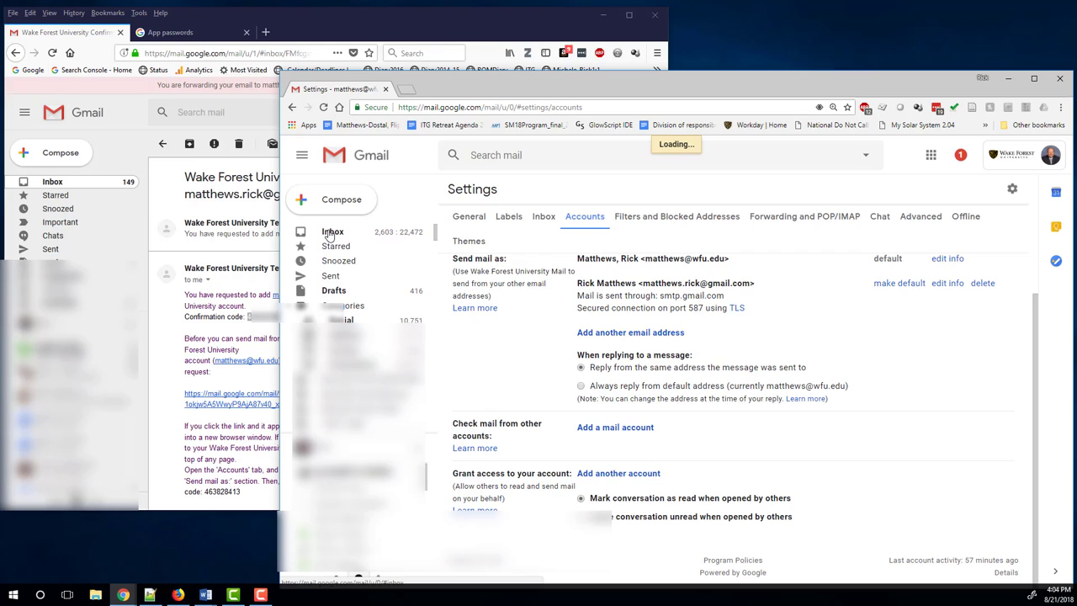
Start a new message from the Wake Forest inbox and check the From list offers both addresses.
left_click(333, 233)
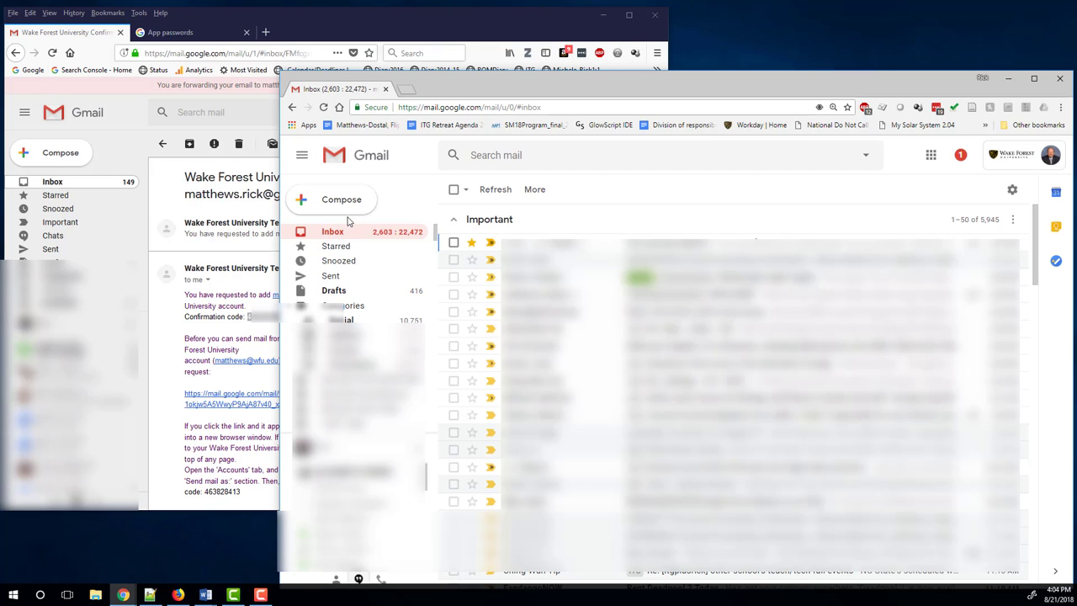
mouse_move(341, 198)
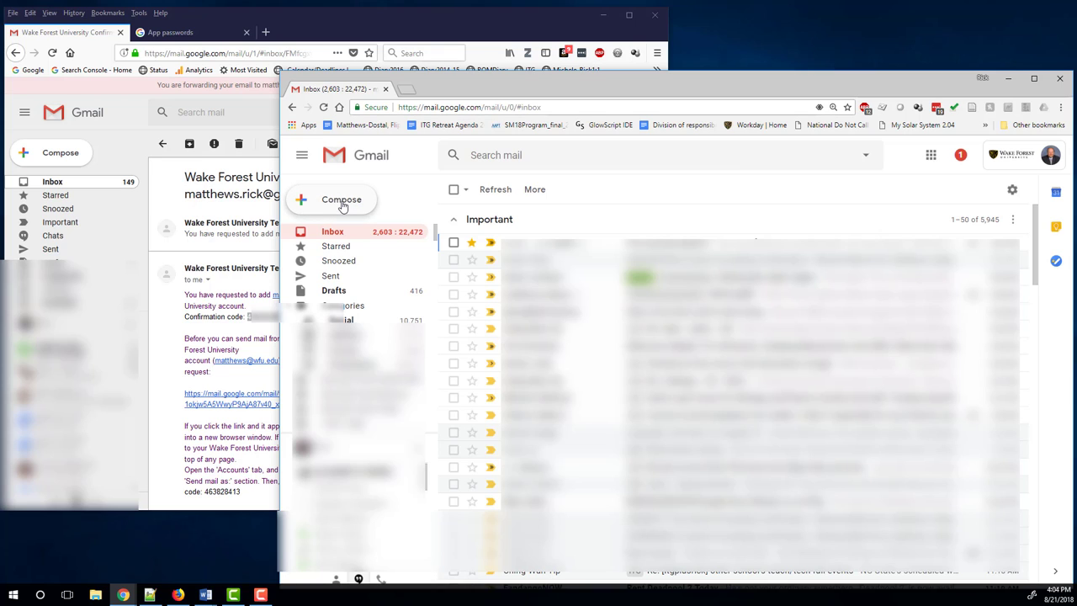
left_click(342, 199)
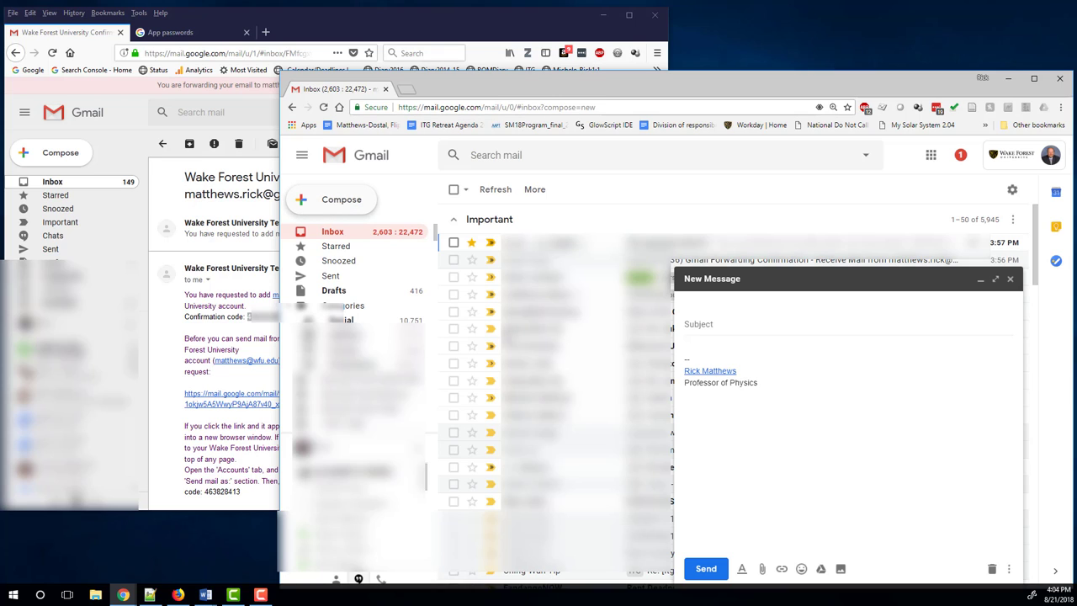
left_click(715, 301)
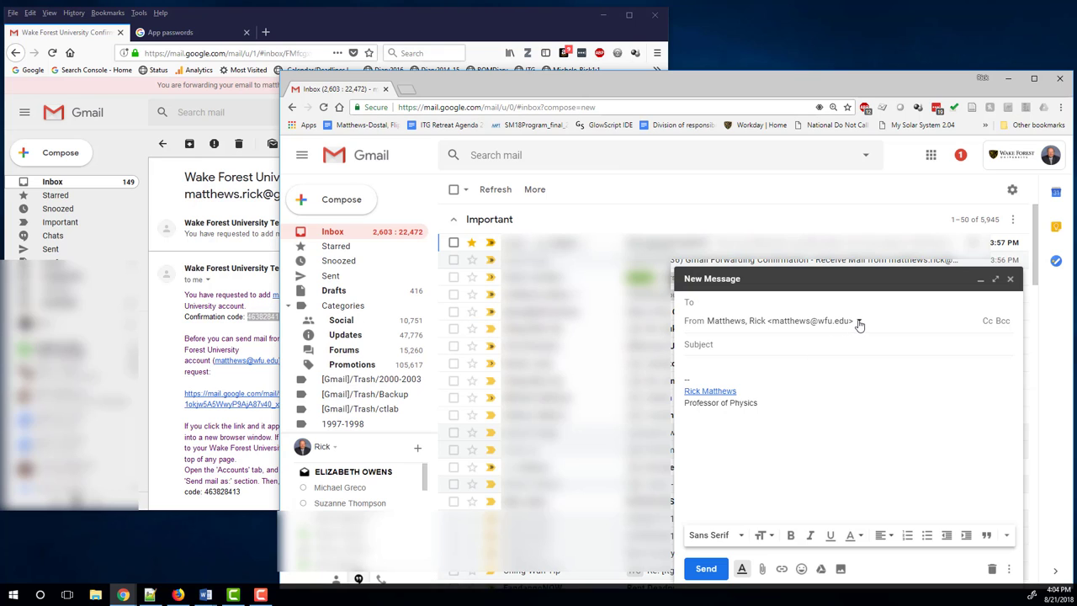
left_click(858, 320)
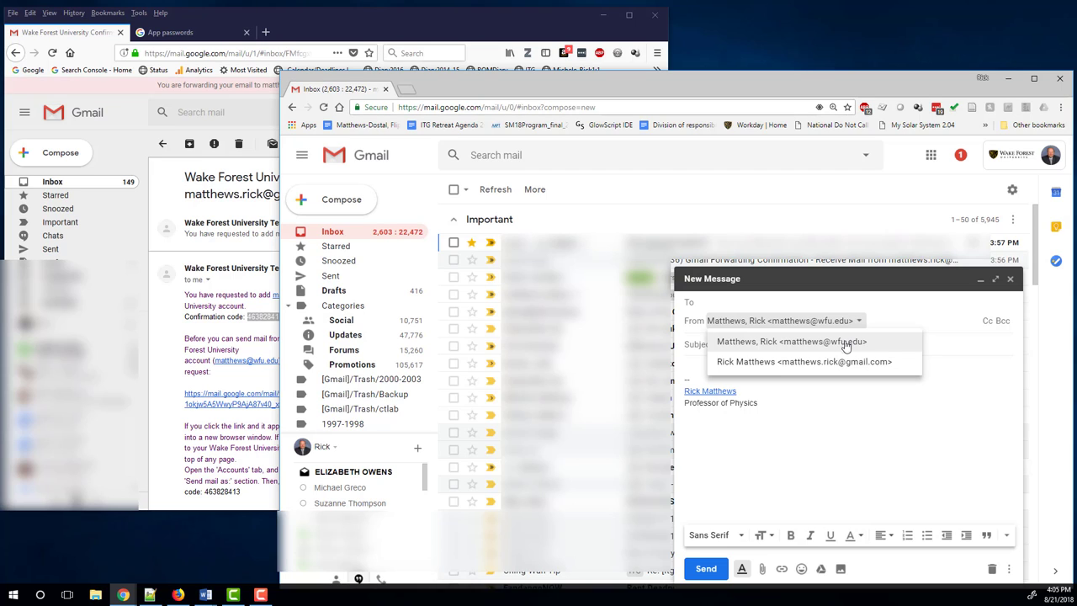
mouse_move(836, 360)
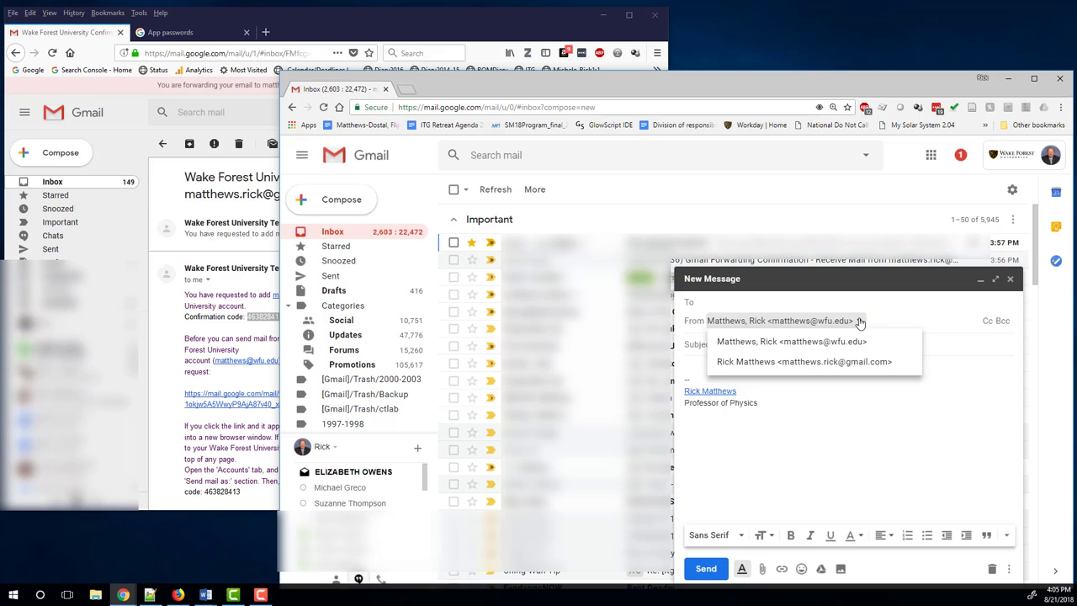
left_click(790, 340)
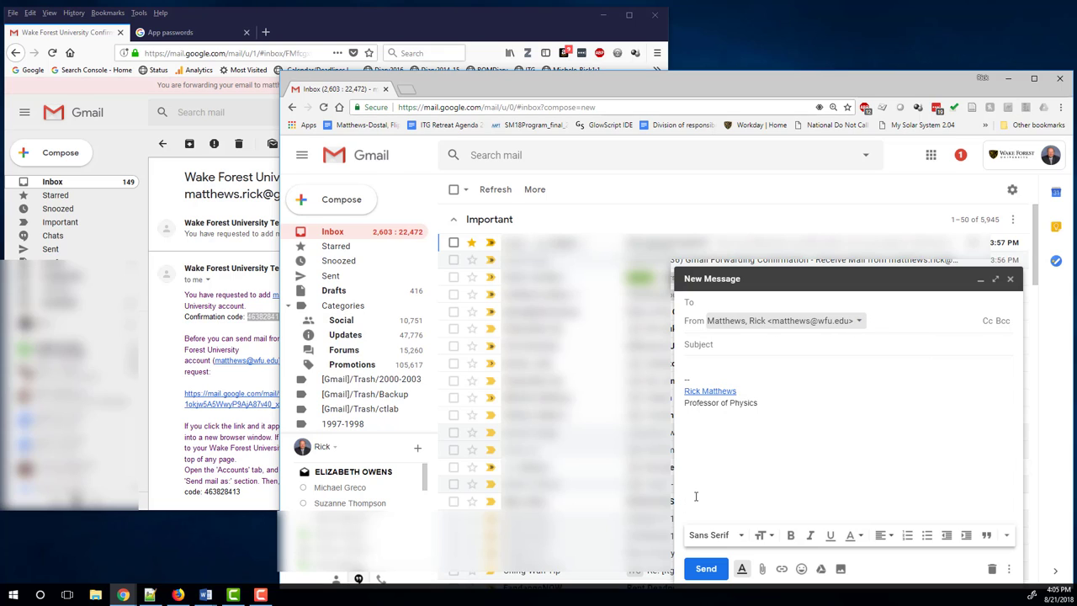